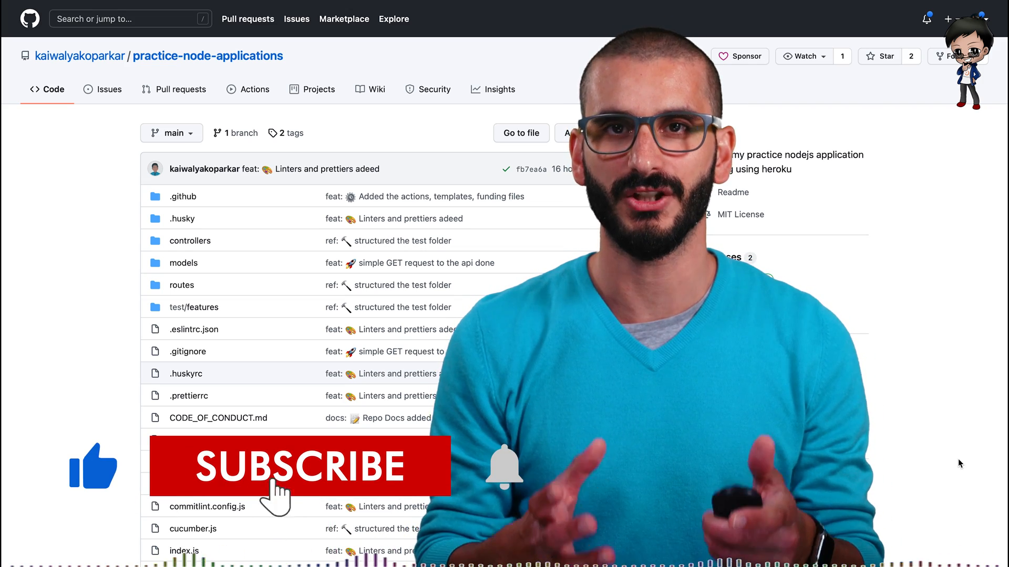
Browse into .github/workflows (greetings, labels, release, stale) and show the Add file options
click(299, 466)
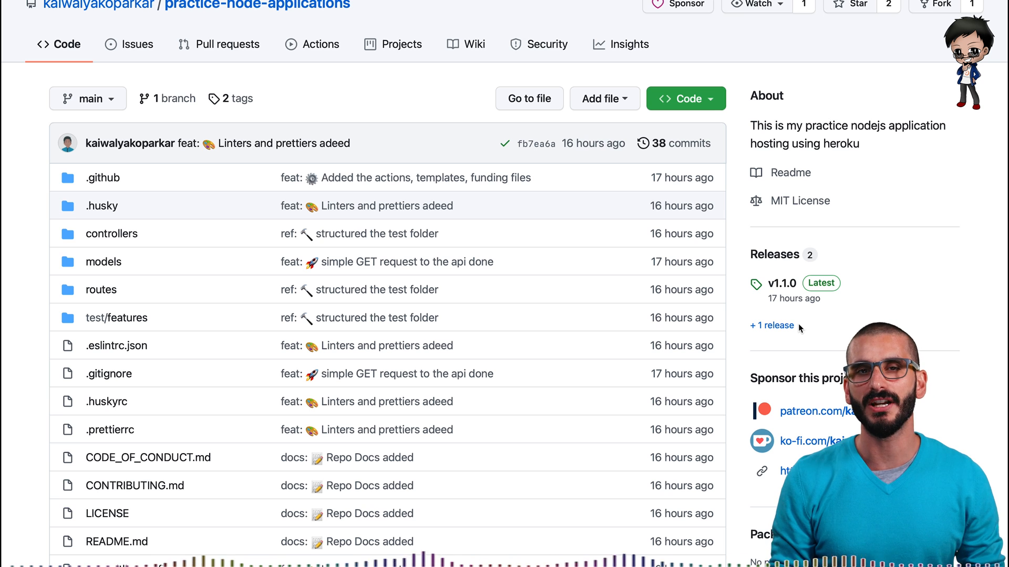
scroll(down, 3)
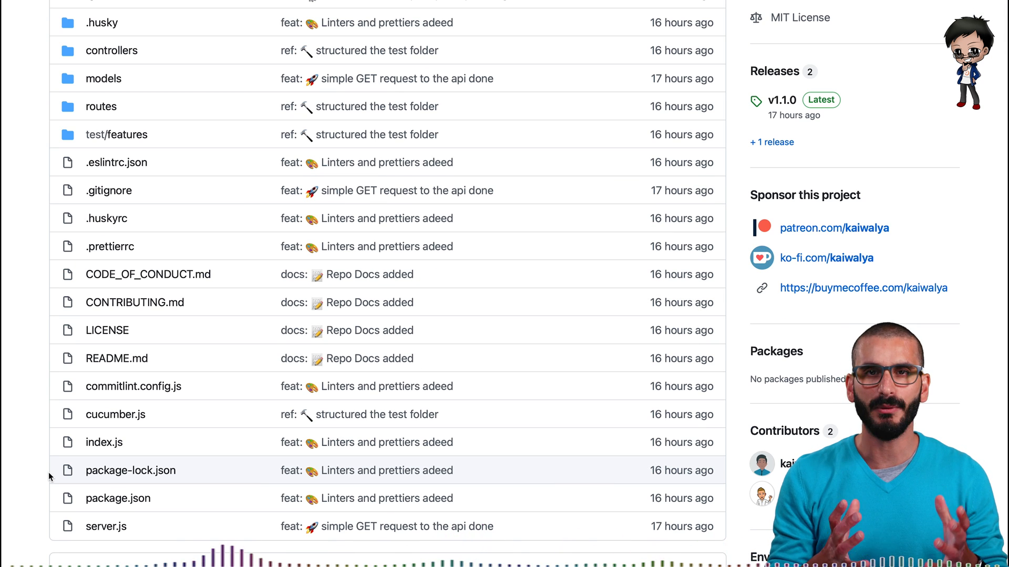
mouse_move(102, 493)
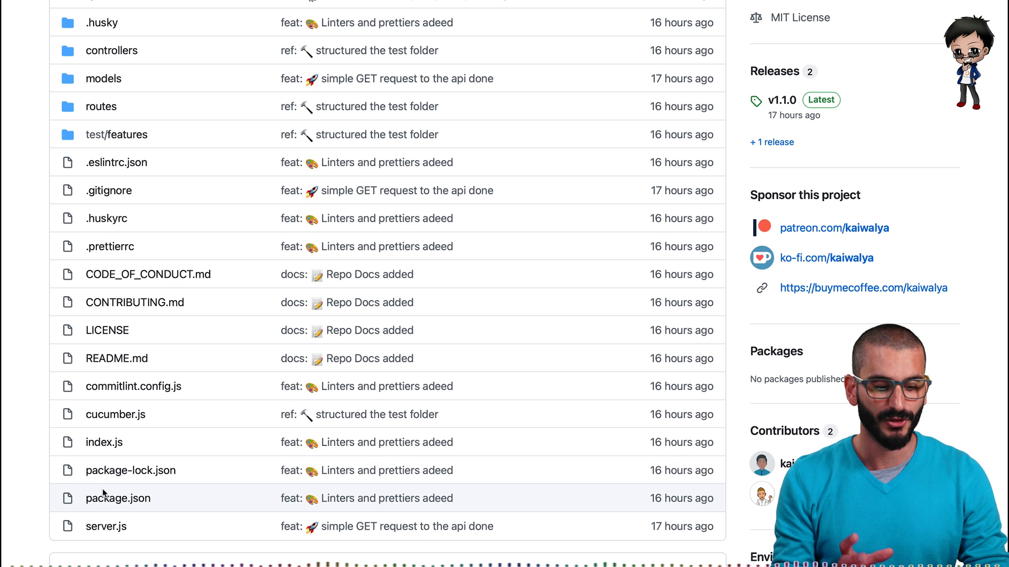
click(117, 498)
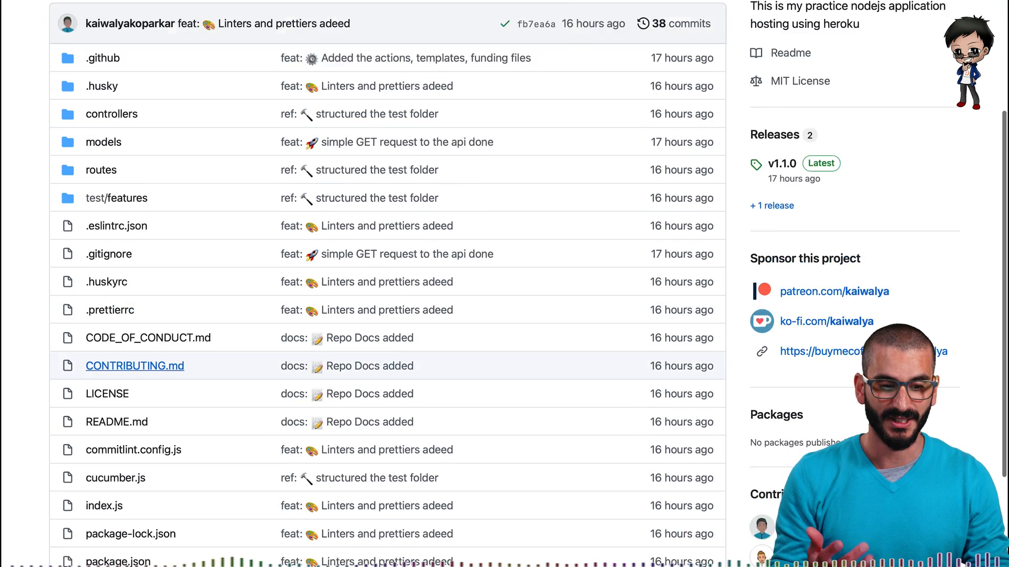
scroll(up, 3)
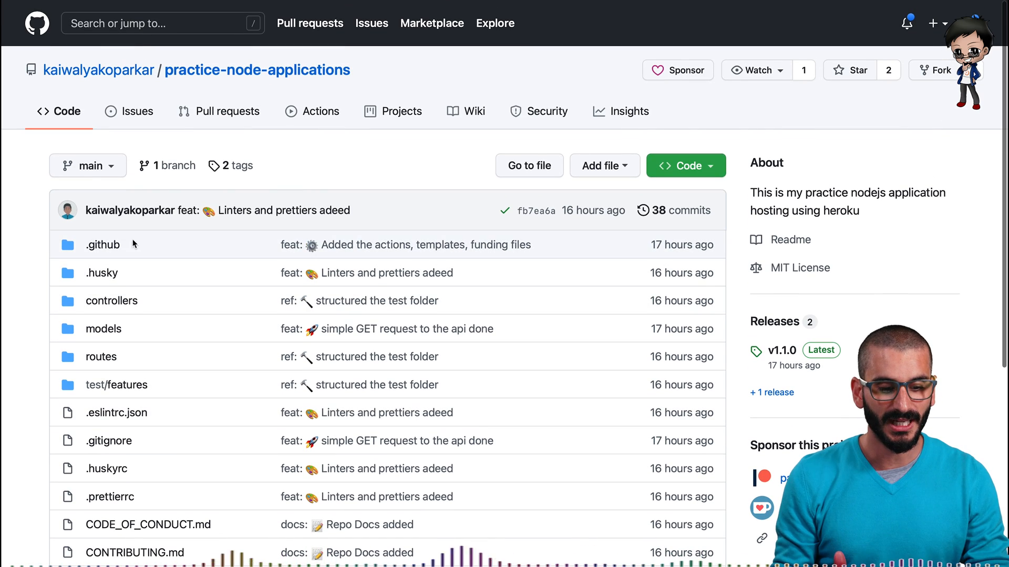
click(102, 245)
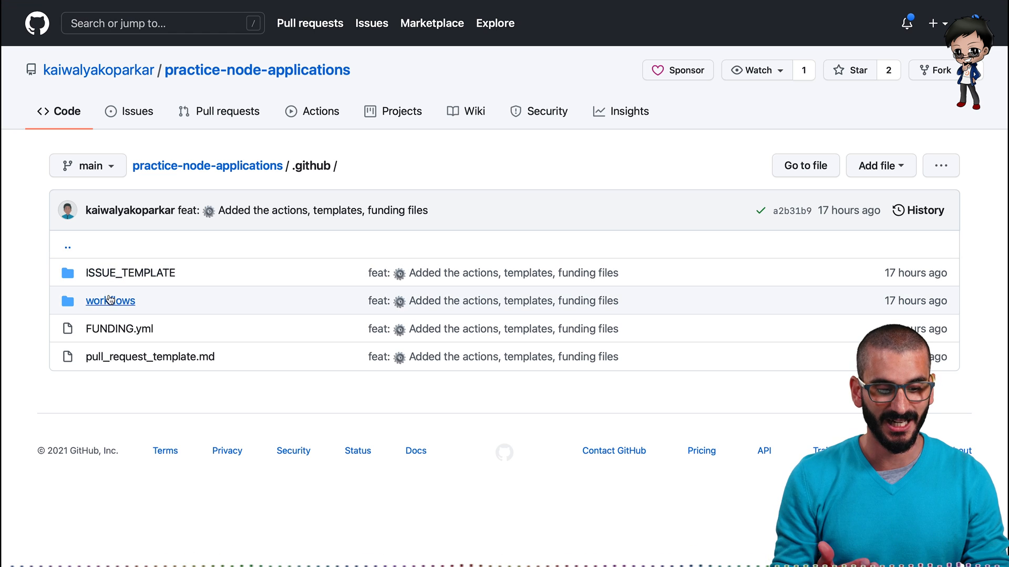
click(109, 301)
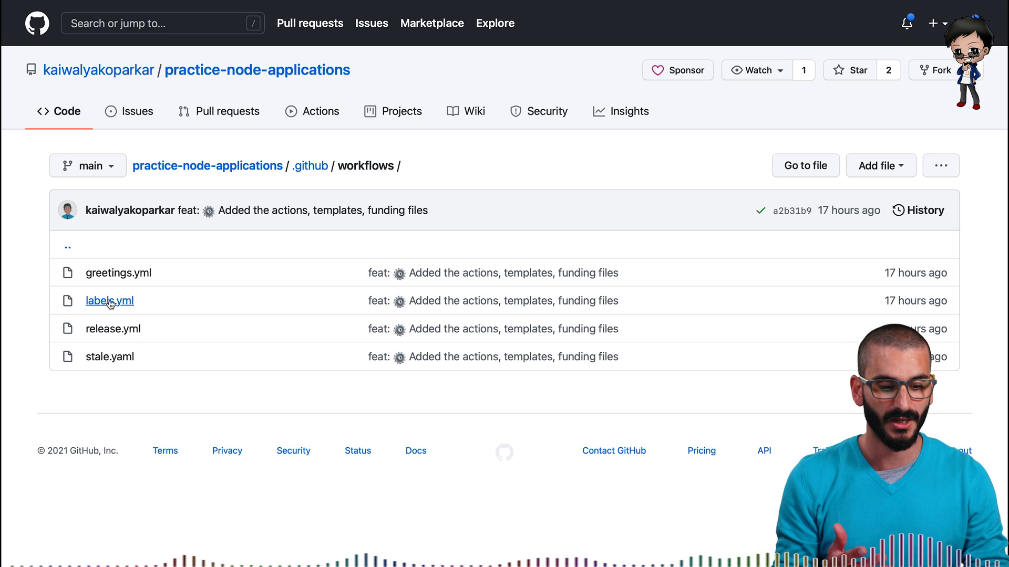
mouse_move(114, 329)
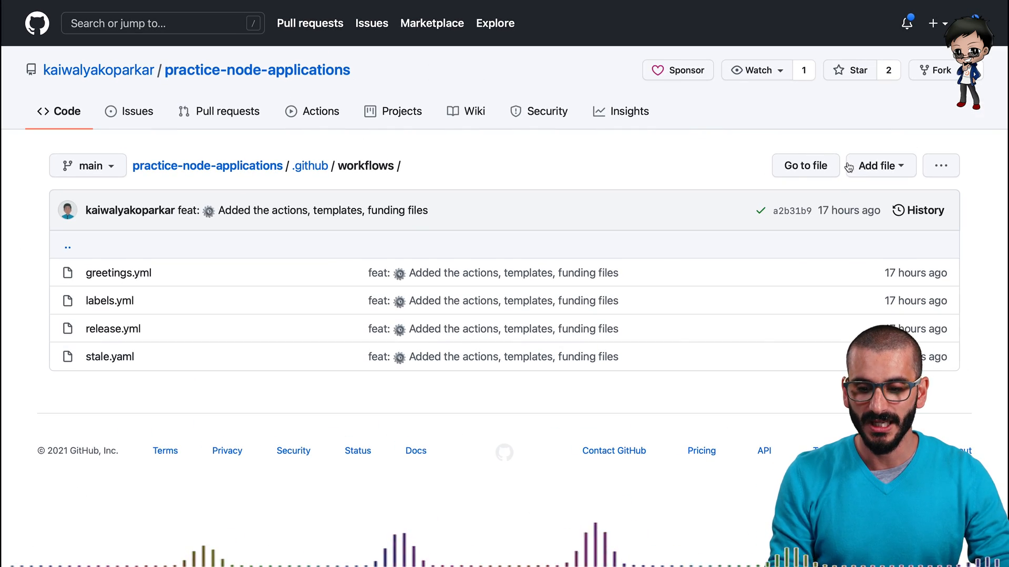
click(880, 165)
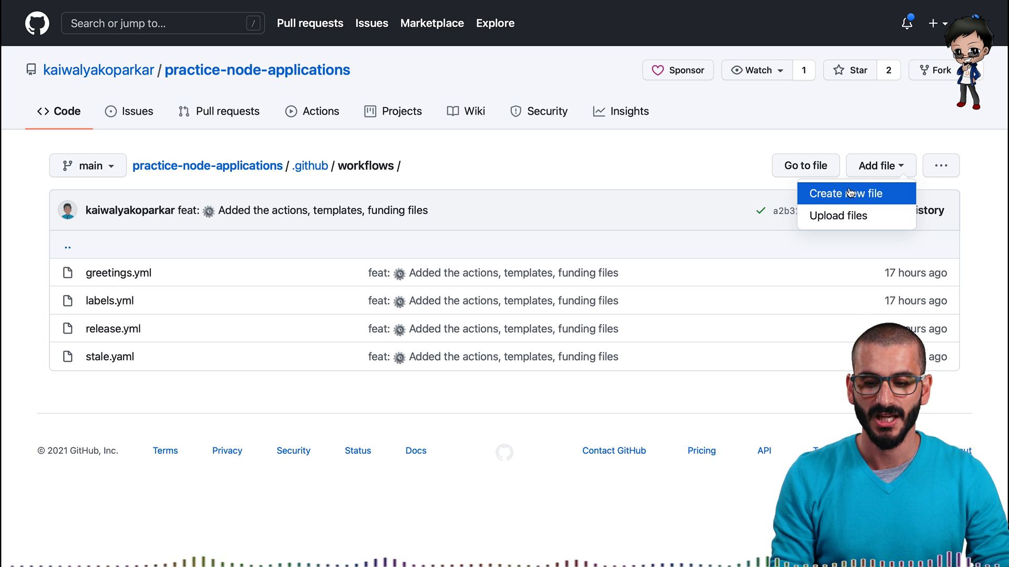
Create a new file named tests.yml whose first line is 'name: Tests'
click(848, 192)
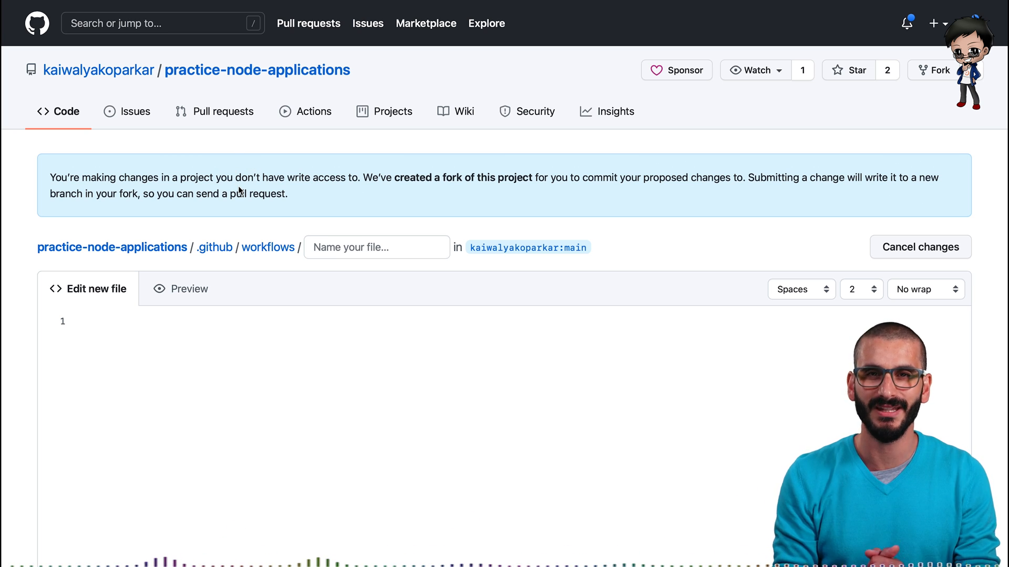
text(tests.yml)
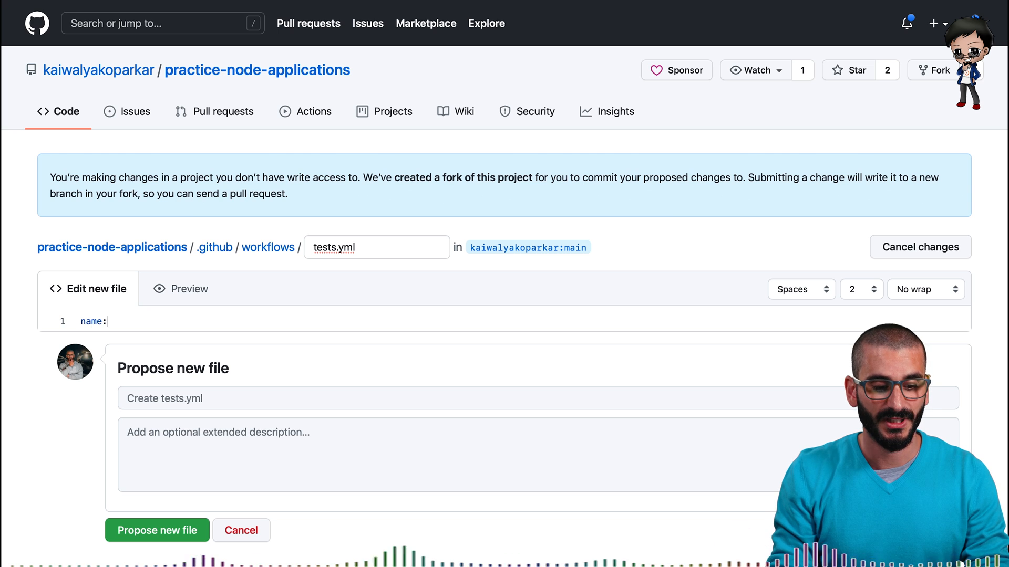
text(Tests)
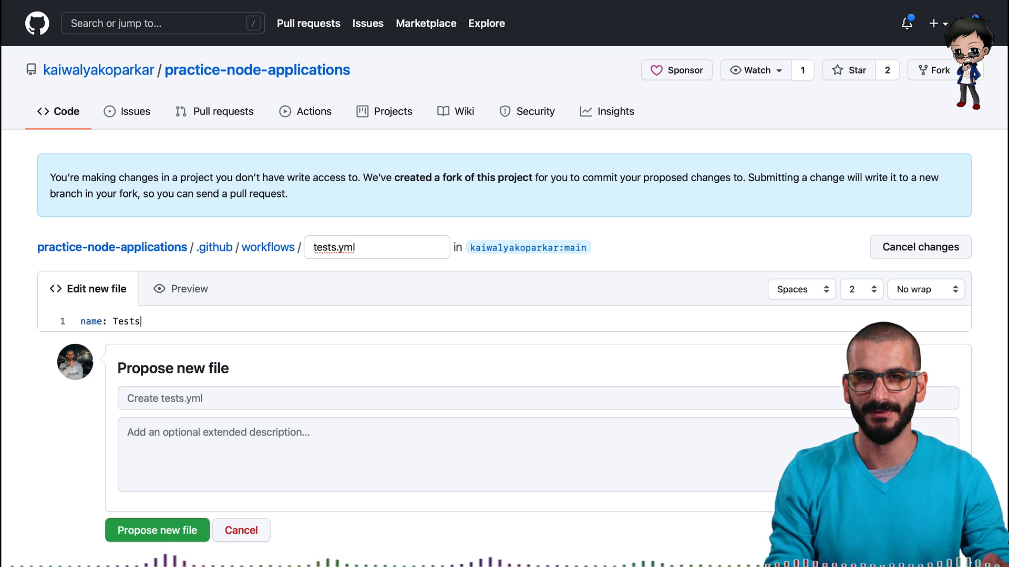
key(Enter)
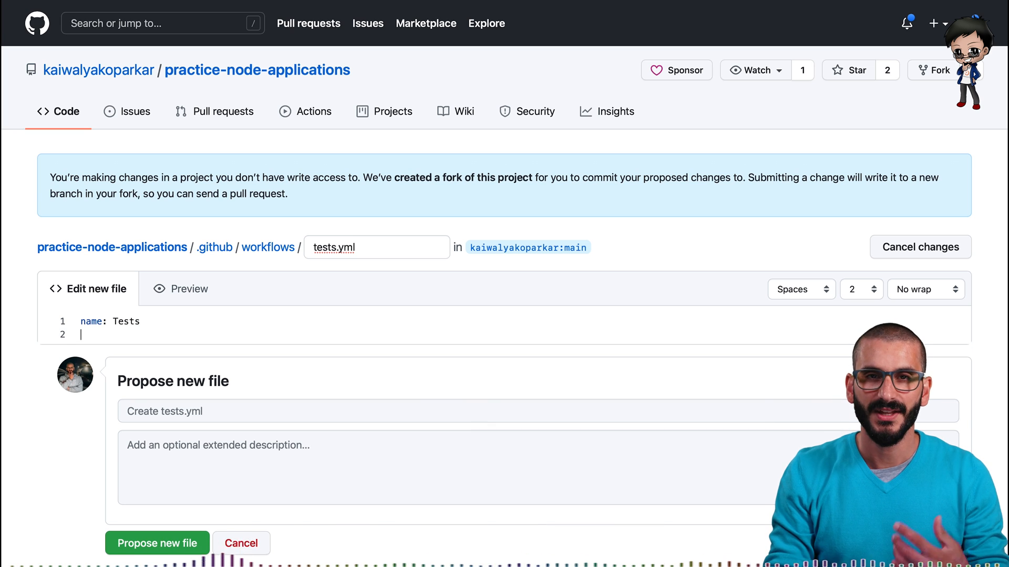
Make the workflow trigger on: [push, pull_request]
text(on)
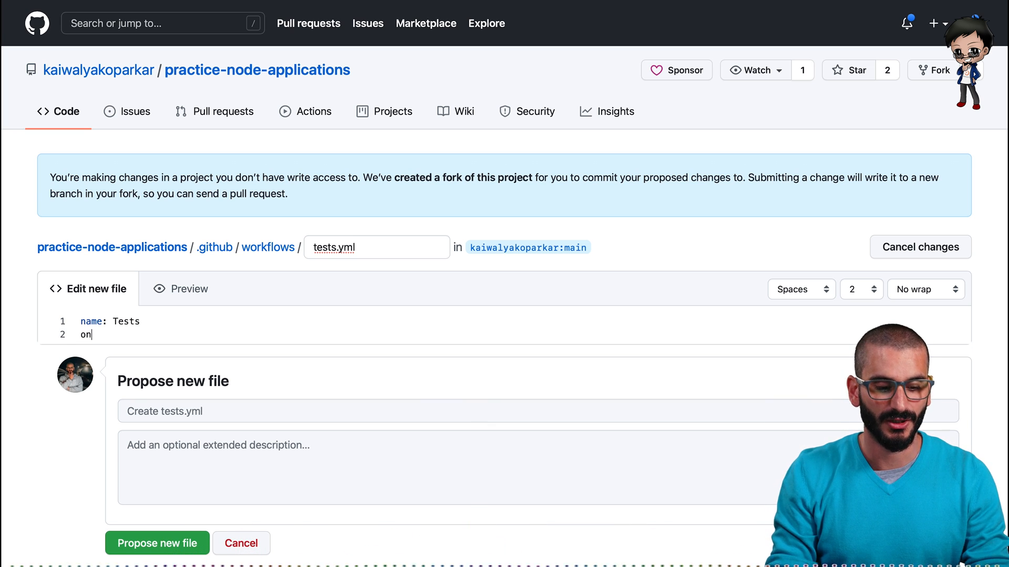
text(: [p)
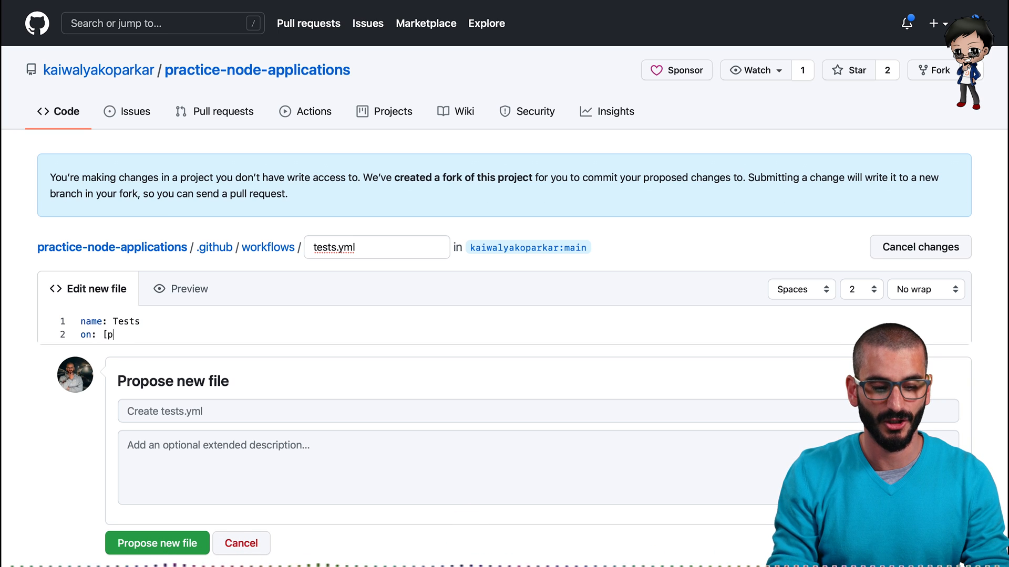
text(ush, pul)
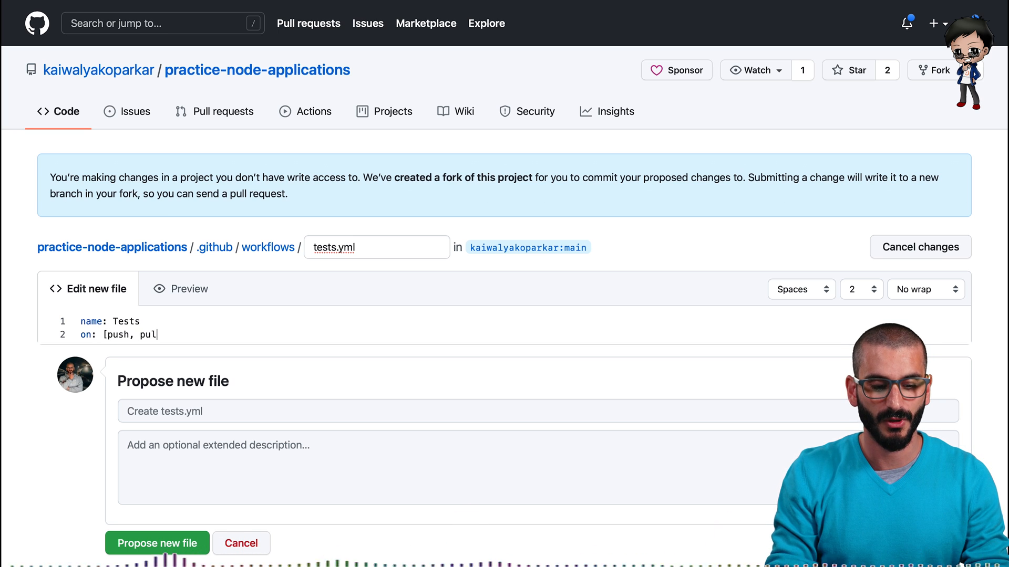
text(l_request])
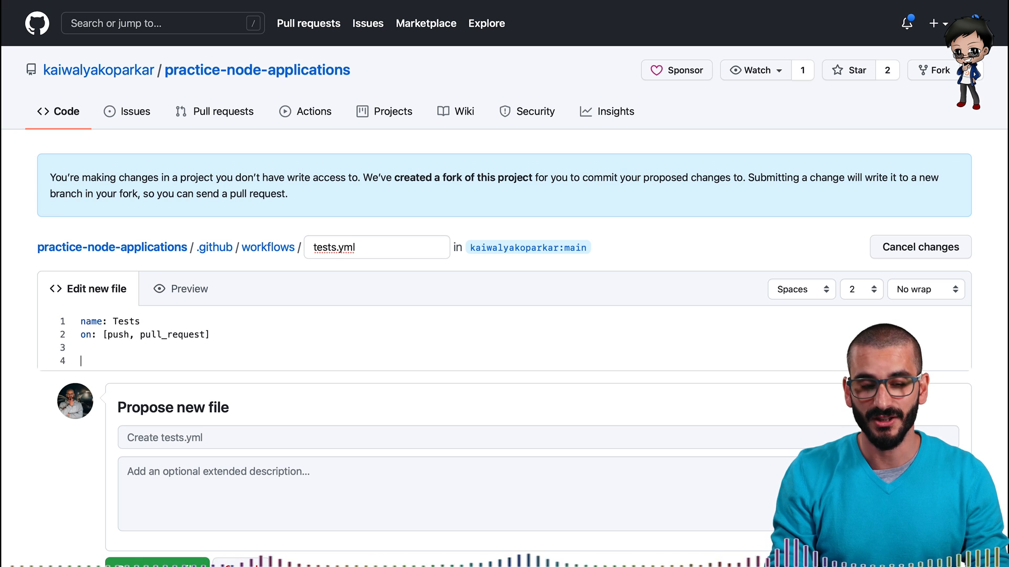
Add a test job on ubuntu-latest with an actions/checkout@v2 step
text(jobs:)
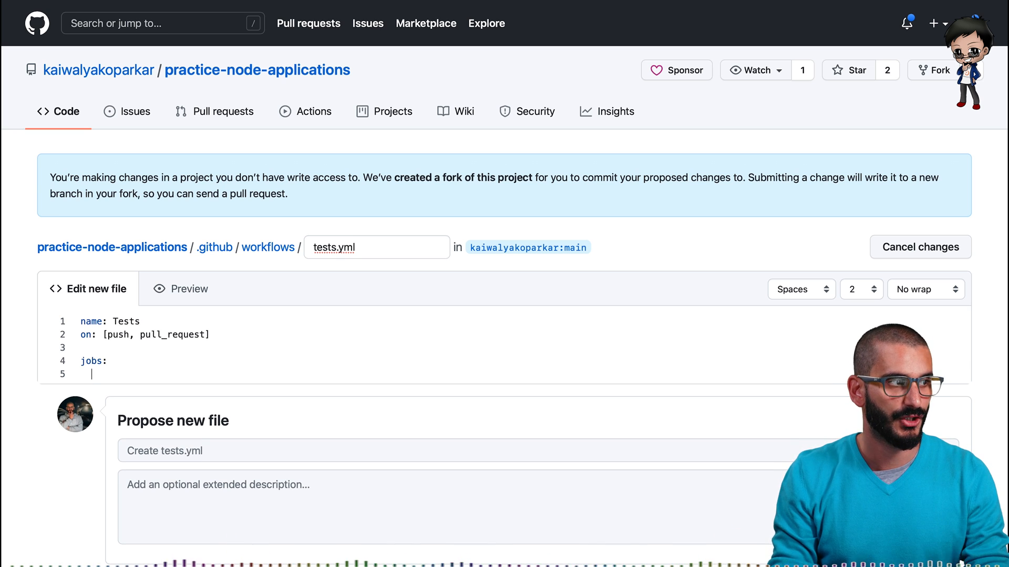
text(test:)
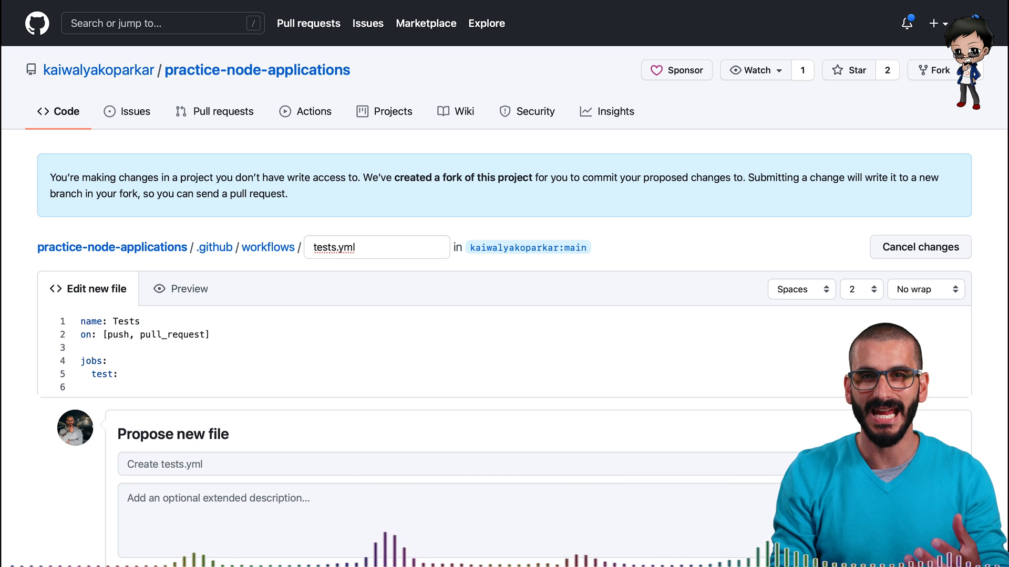
text(r)
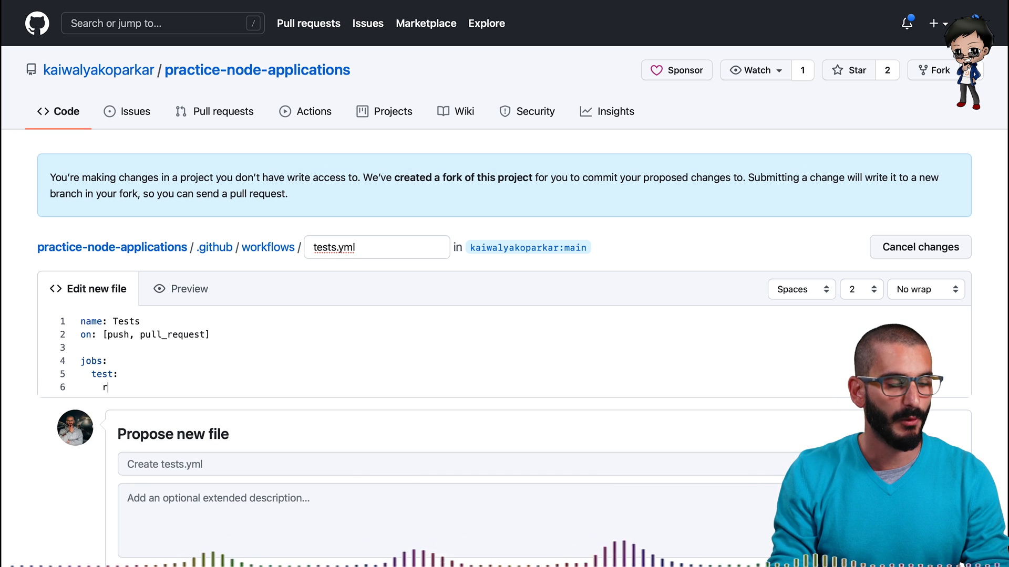
text(uns-on: ubuntu-latest)
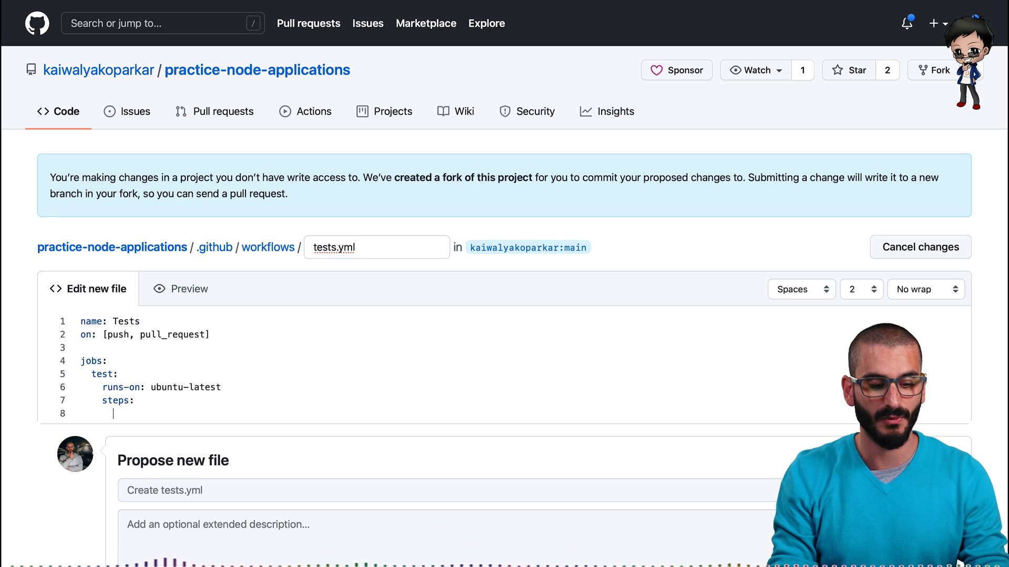
text(-)
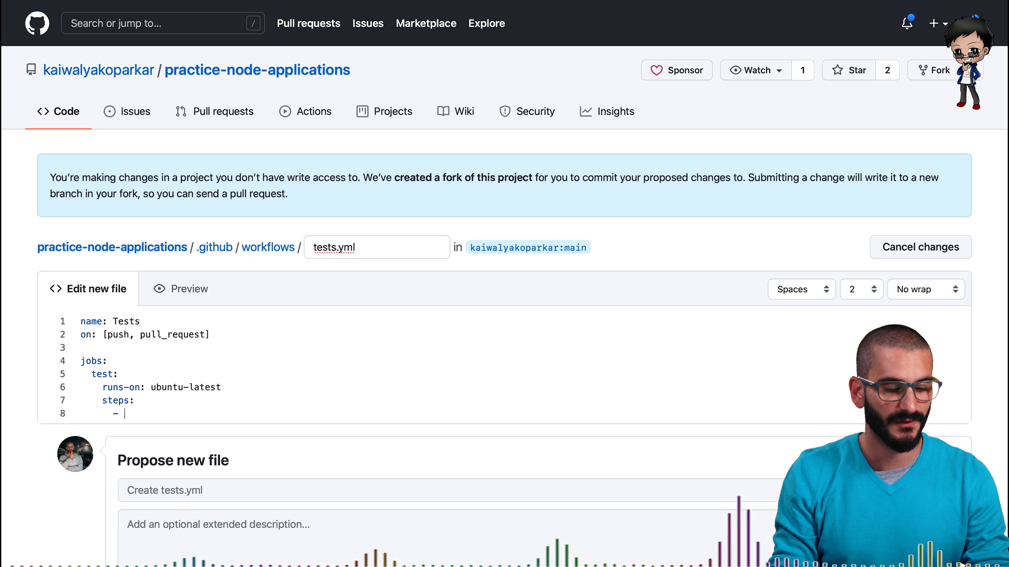
text(uses: ac)
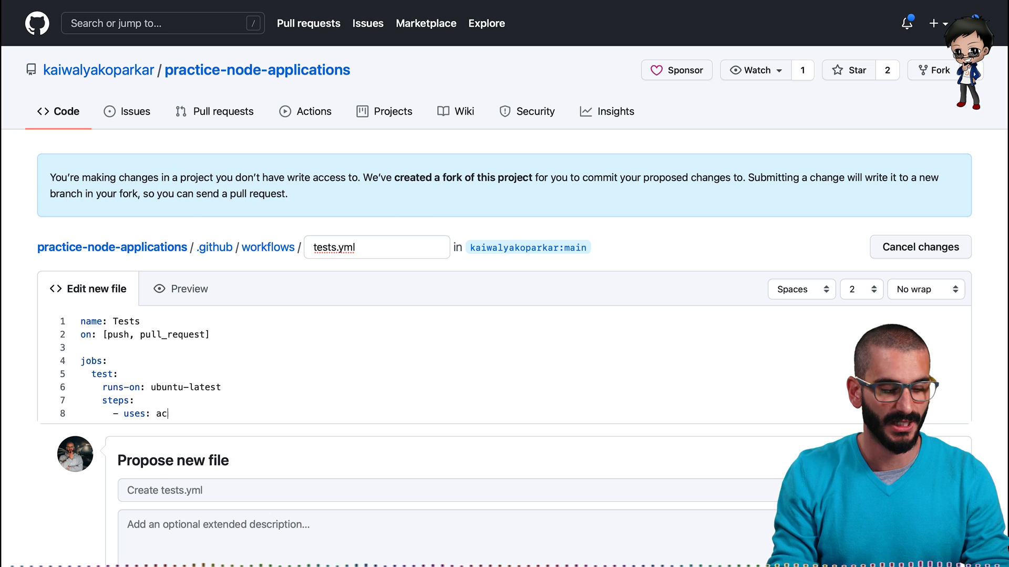
text(tions/checkout@v2)
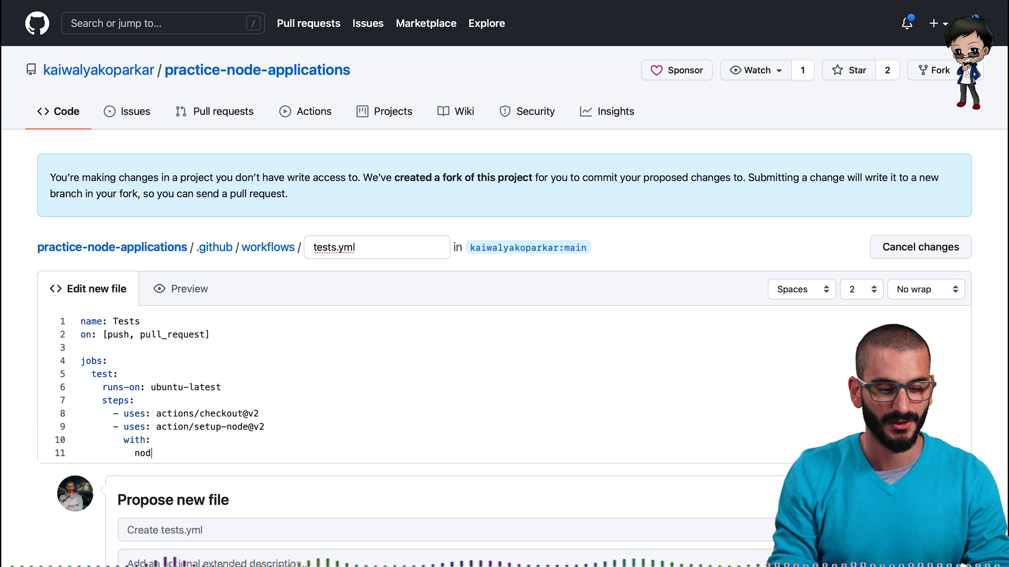
Set node-version 14 and add 'install deps' (npm ci) and 'run tests' (npm test) steps
text(e-version:)
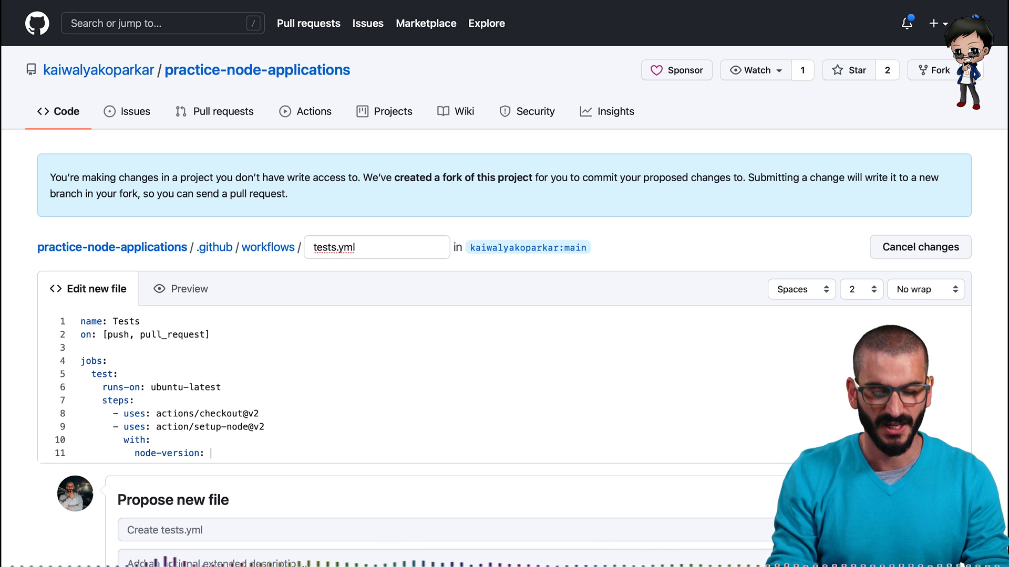
text(14)
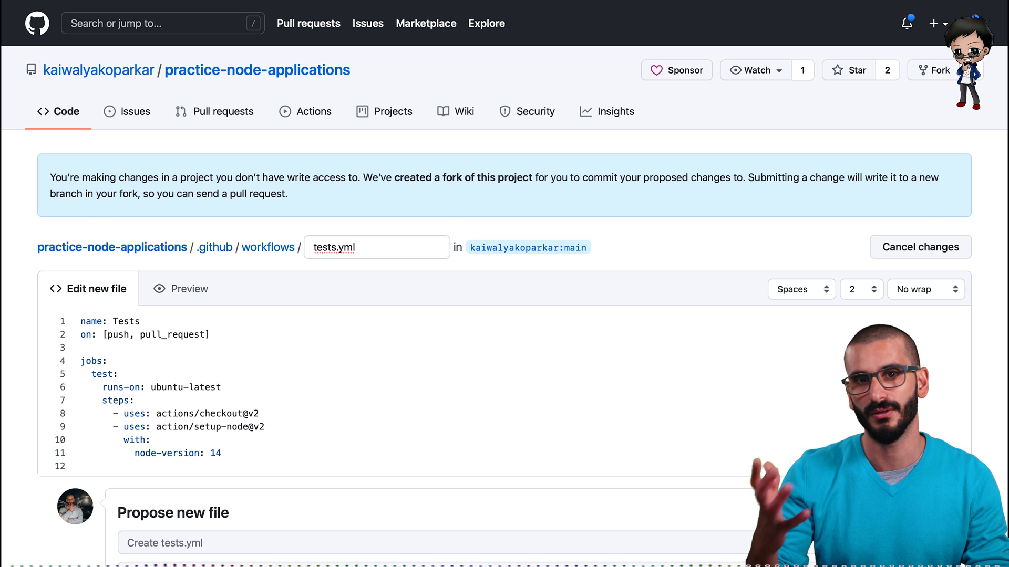
text(- name:)
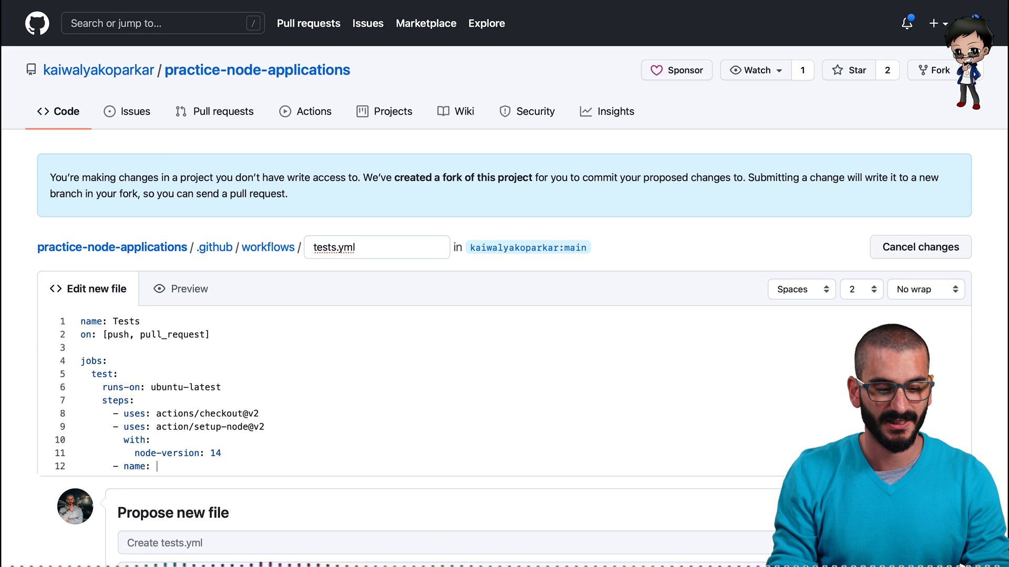
text(install deps)
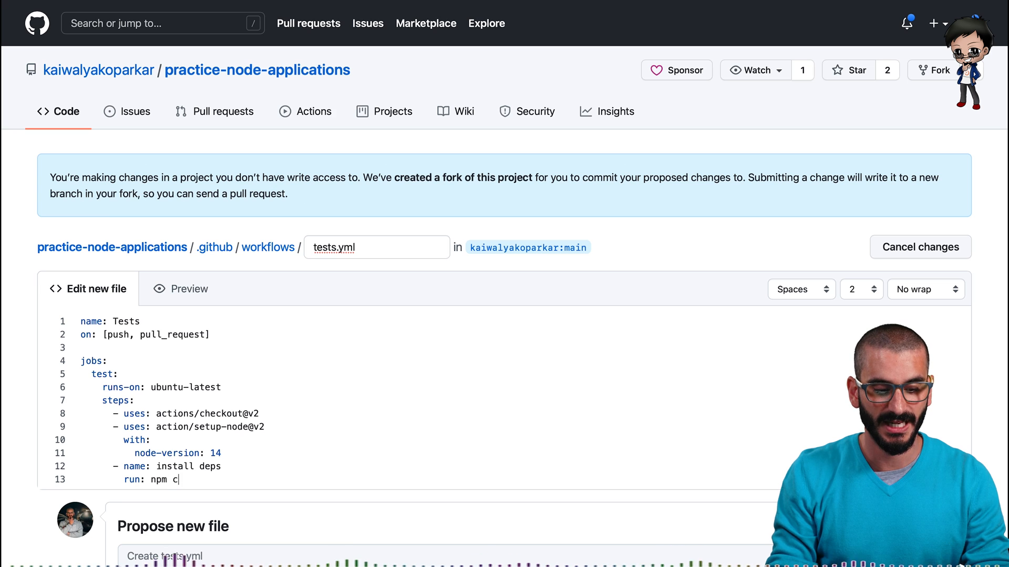
text(i)
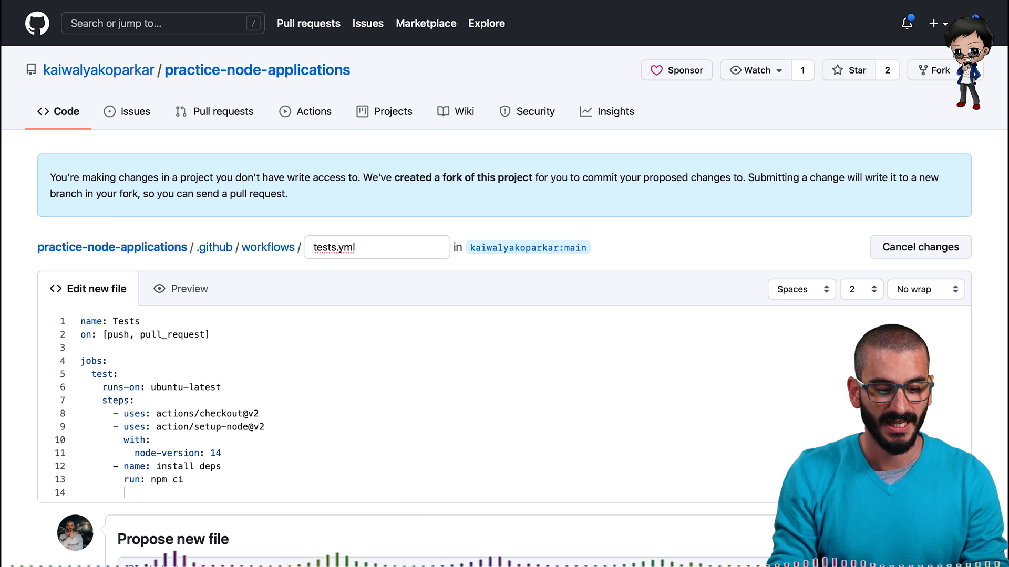
text(- name: run tests)
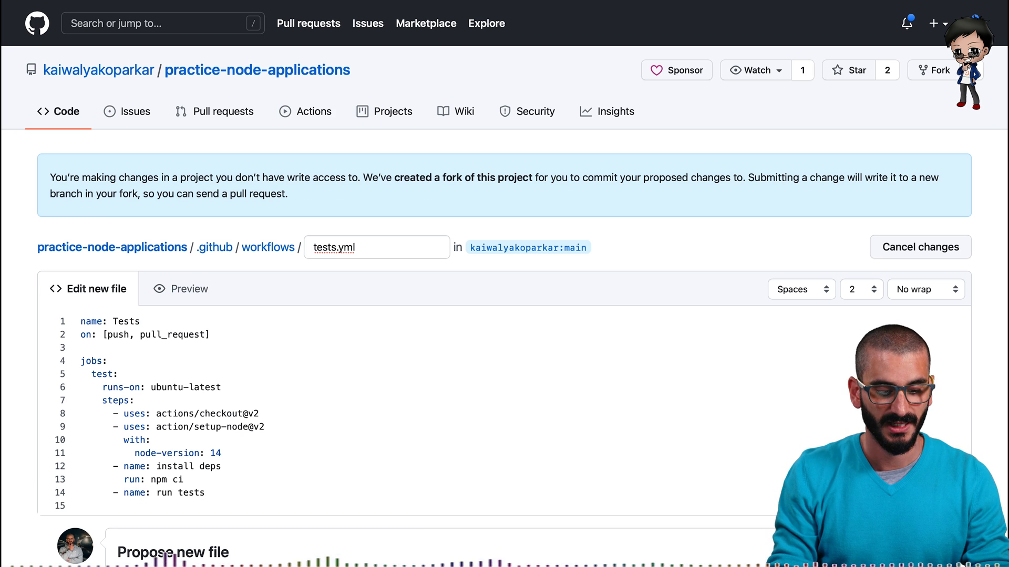
text(run: npm test)
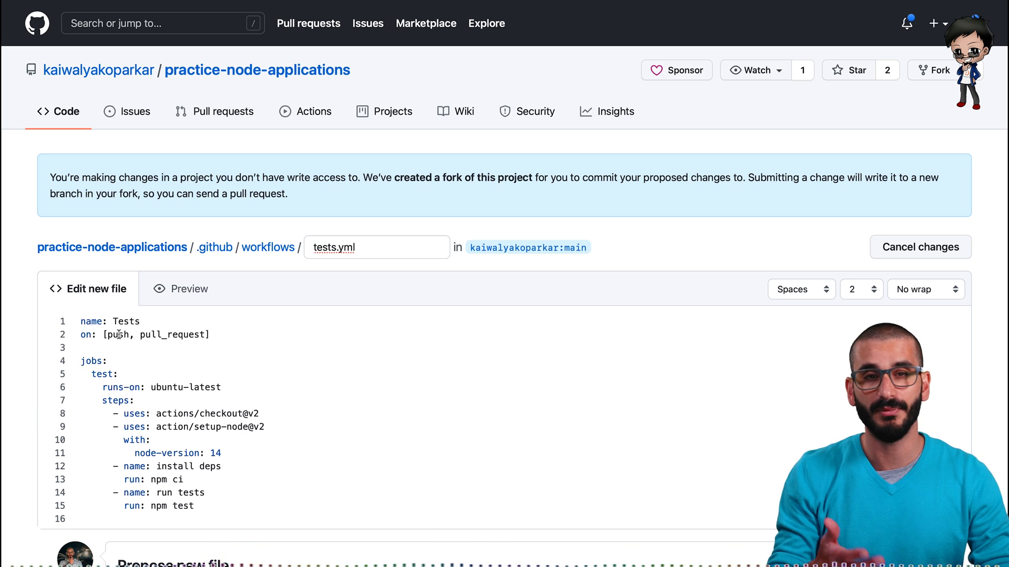
Enter the commit title 'feat: tests to run on GitHub Actions' for the new file
scroll(down, 3)
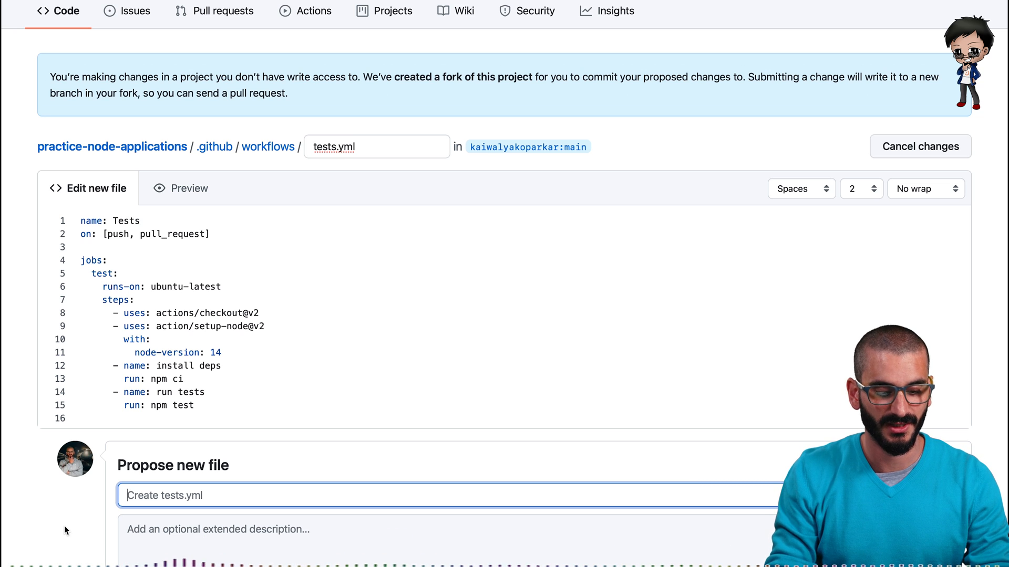
text(feat:)
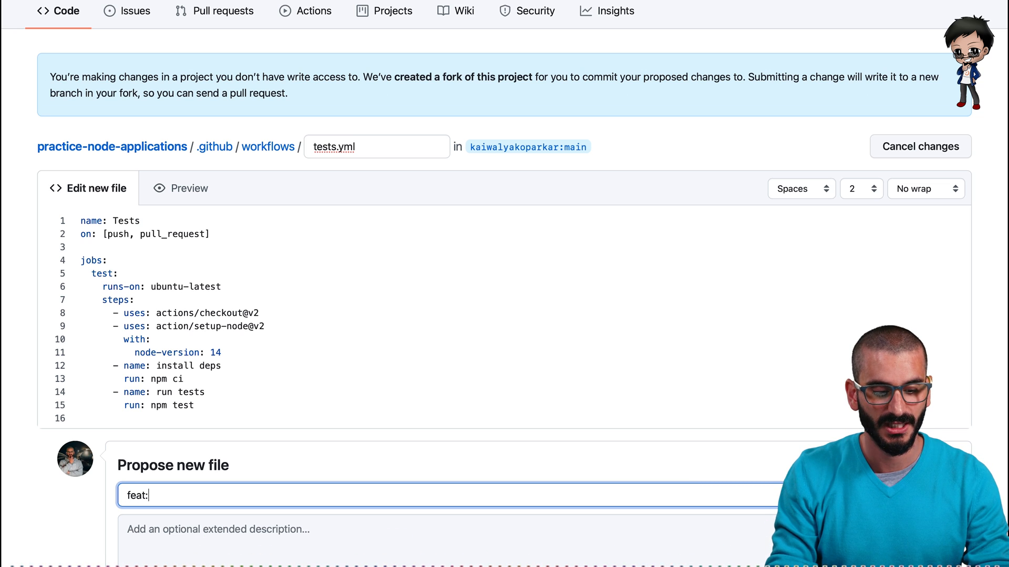
text(tes)
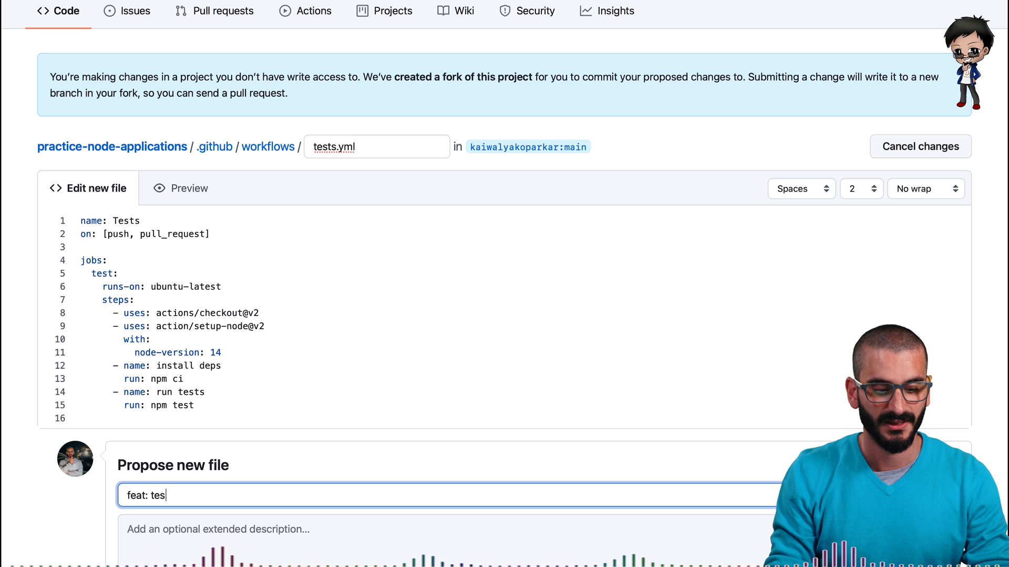
text(ts to run on)
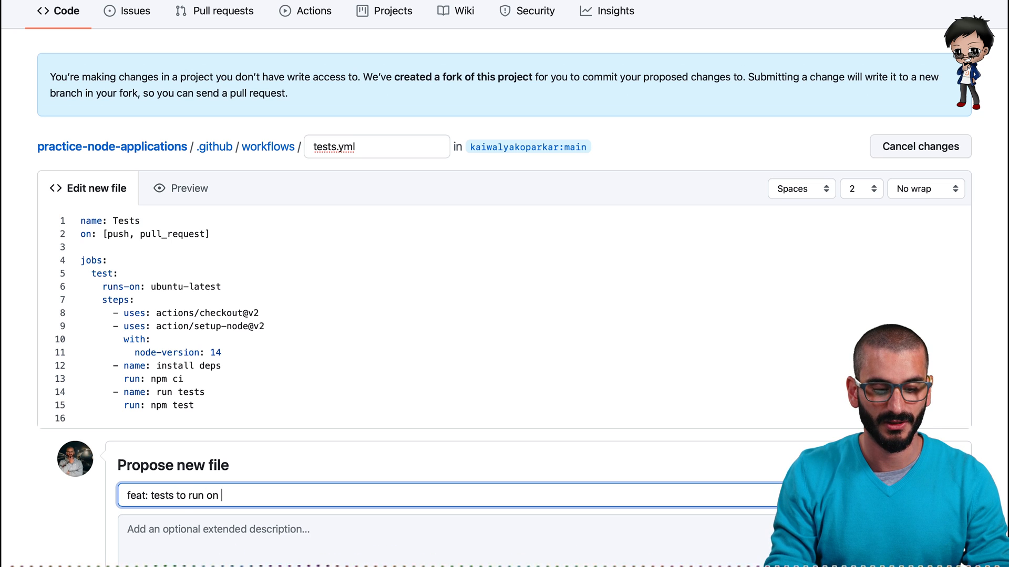
text(GitHub Actions)
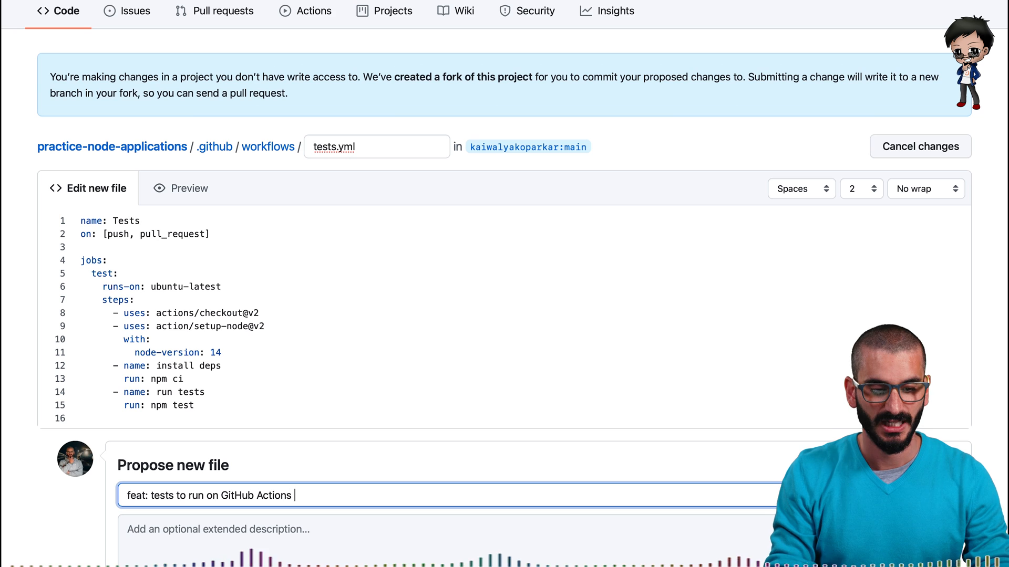
scroll(up, 3)
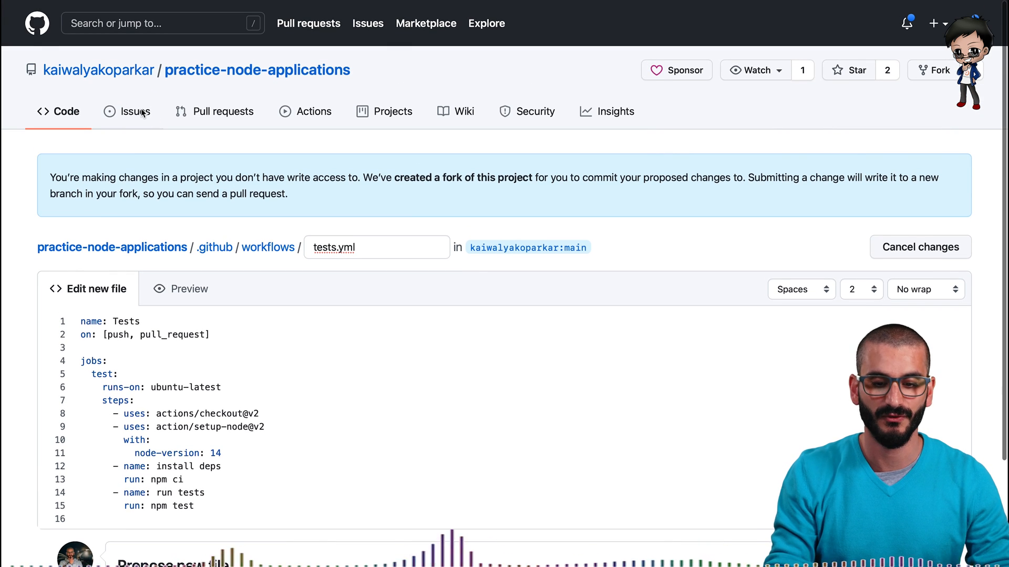
Start a feature request issue titled '[Feature]: Tests to run on CI (GitHub Actions)'
click(135, 112)
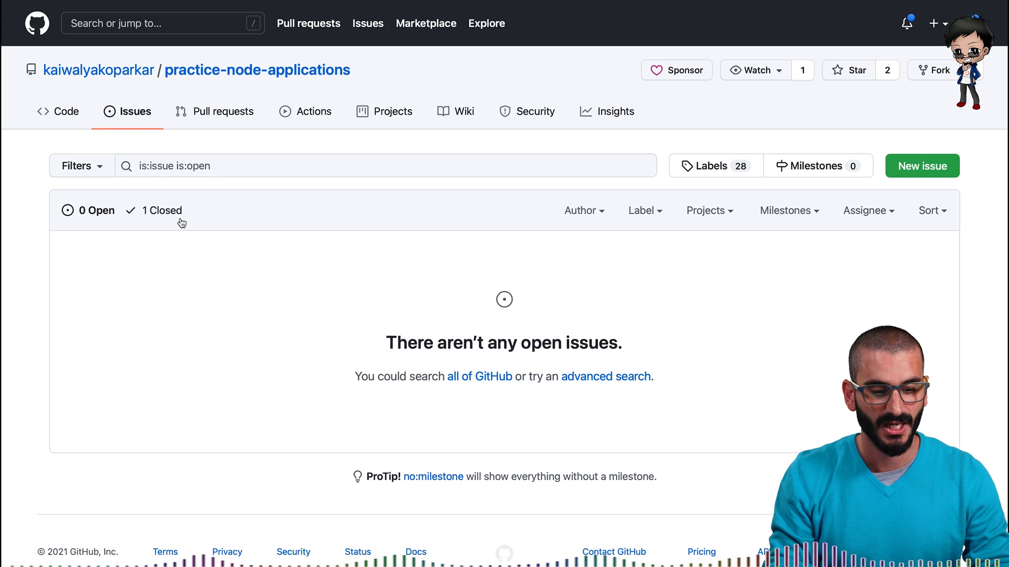
mouse_move(521, 224)
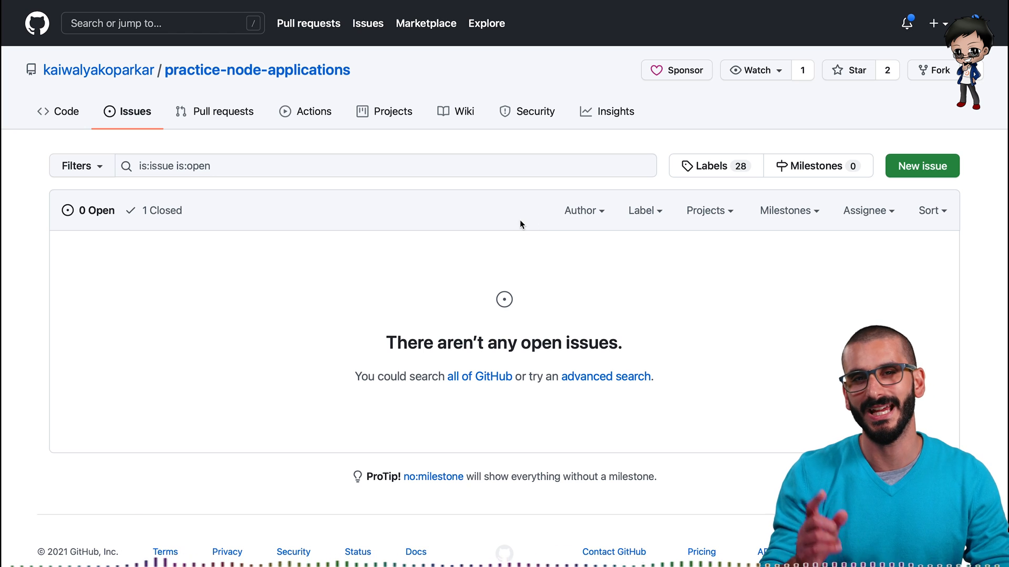
click(921, 166)
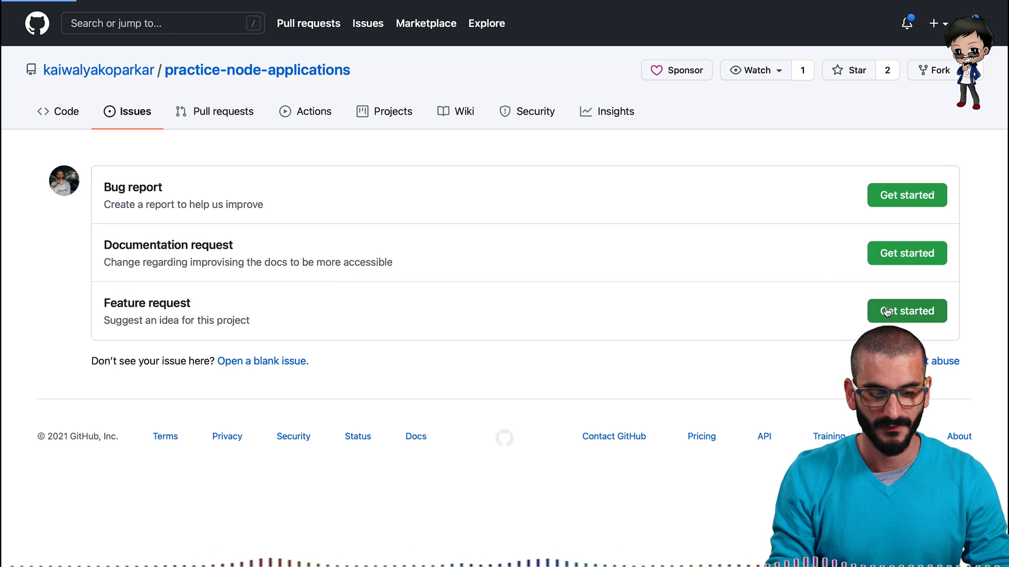
click(906, 310)
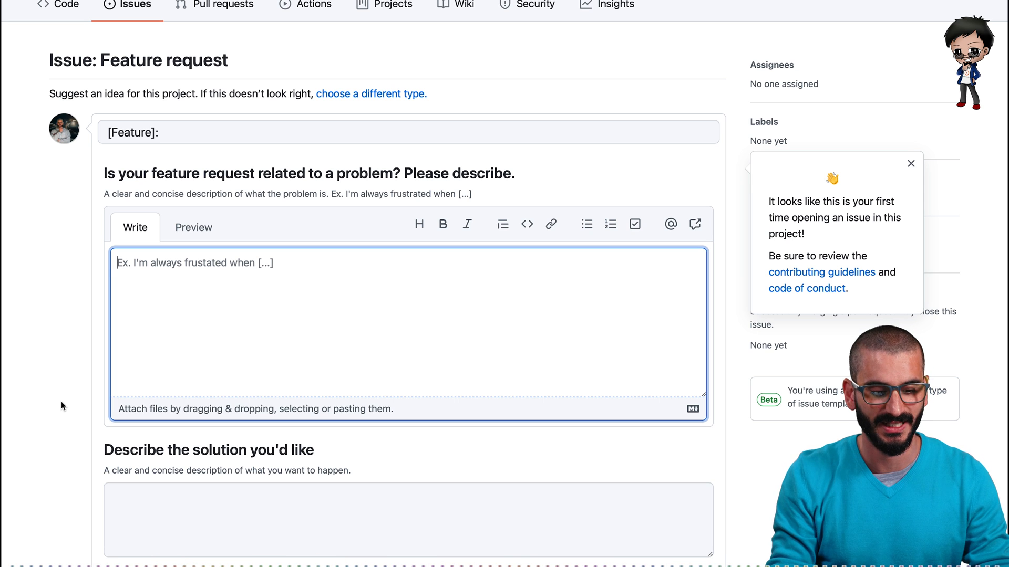
text(Test to run)
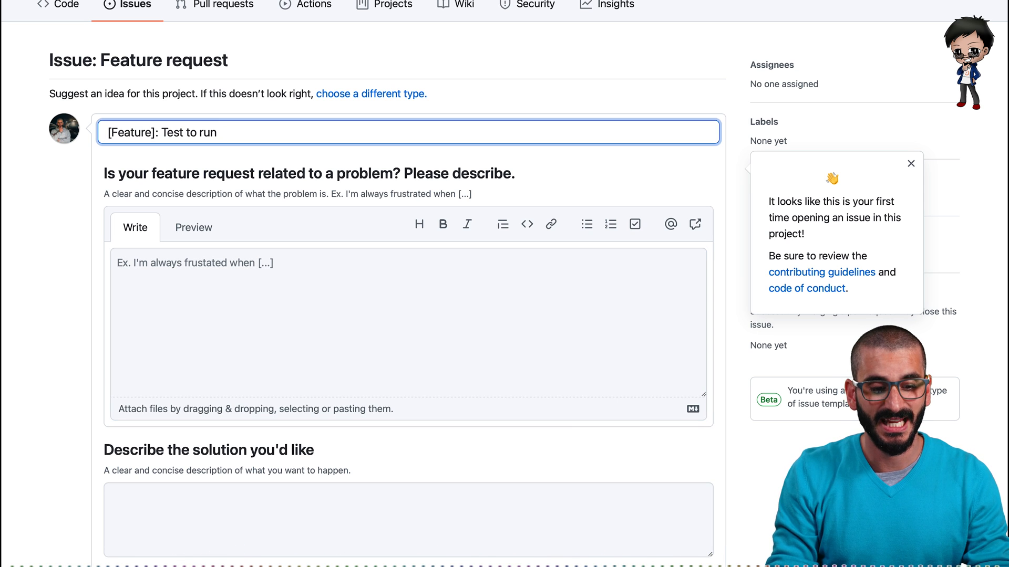
text(Tests to run on C)
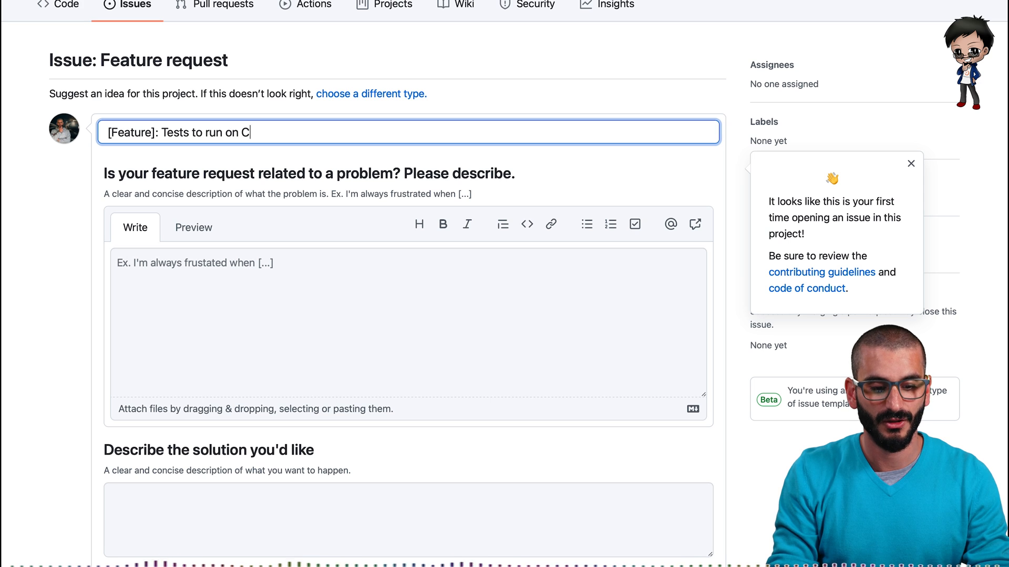
text(I (GitHub Actions)
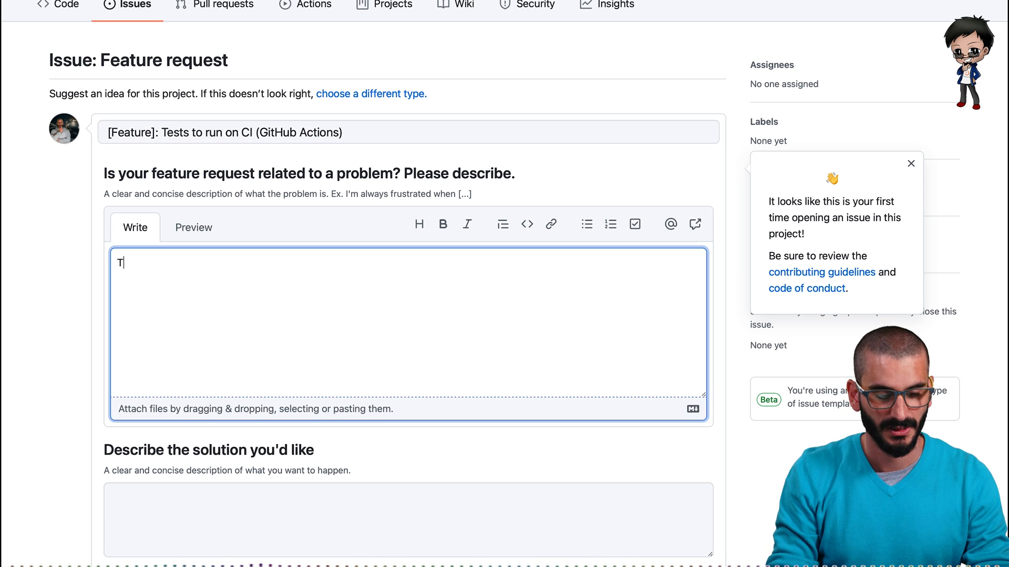
Describe tests not running on push or pull requests, enter N/A alternatives, and submit
text(ests not running on)
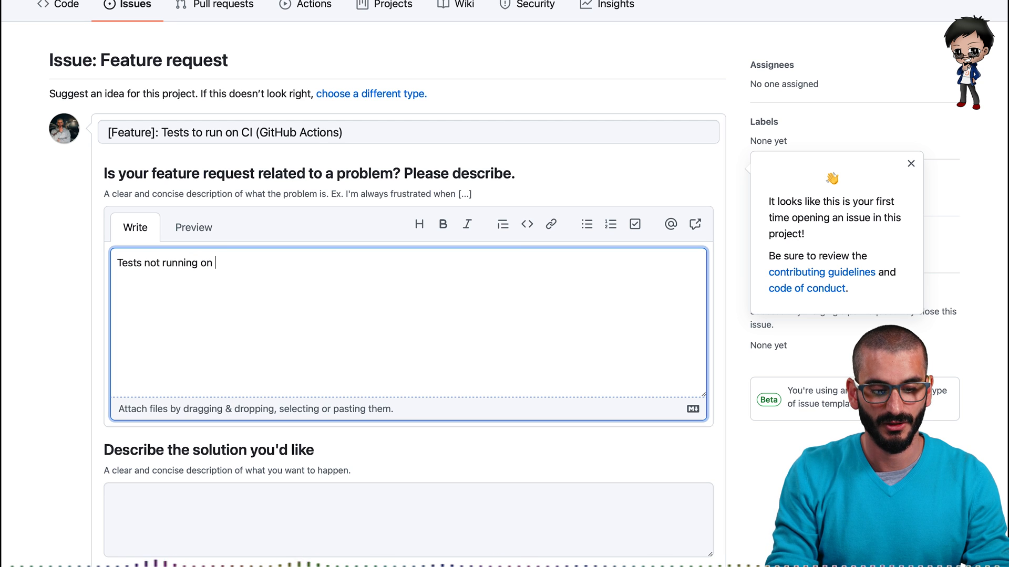
text(push or pull requ)
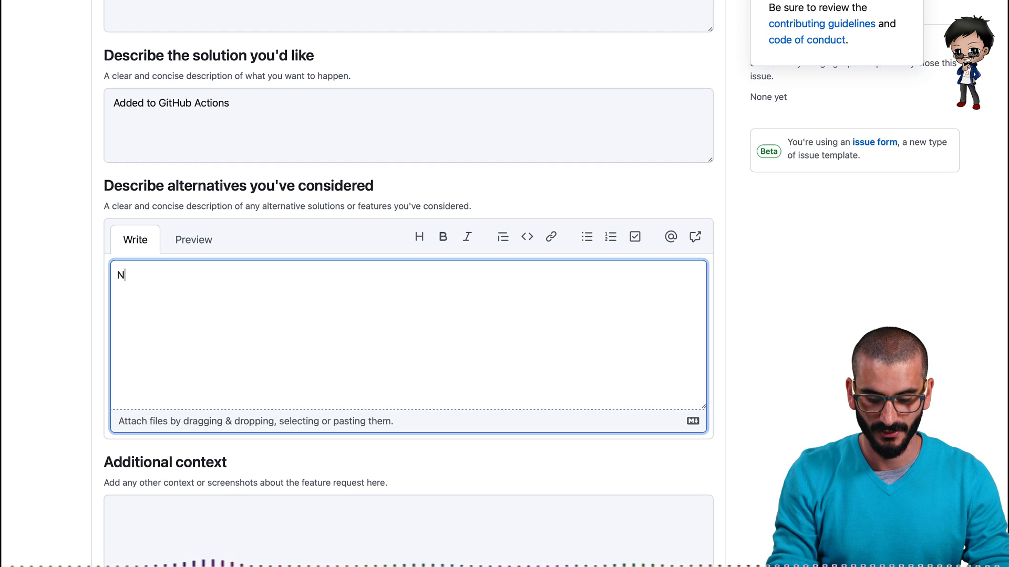
text(/A)
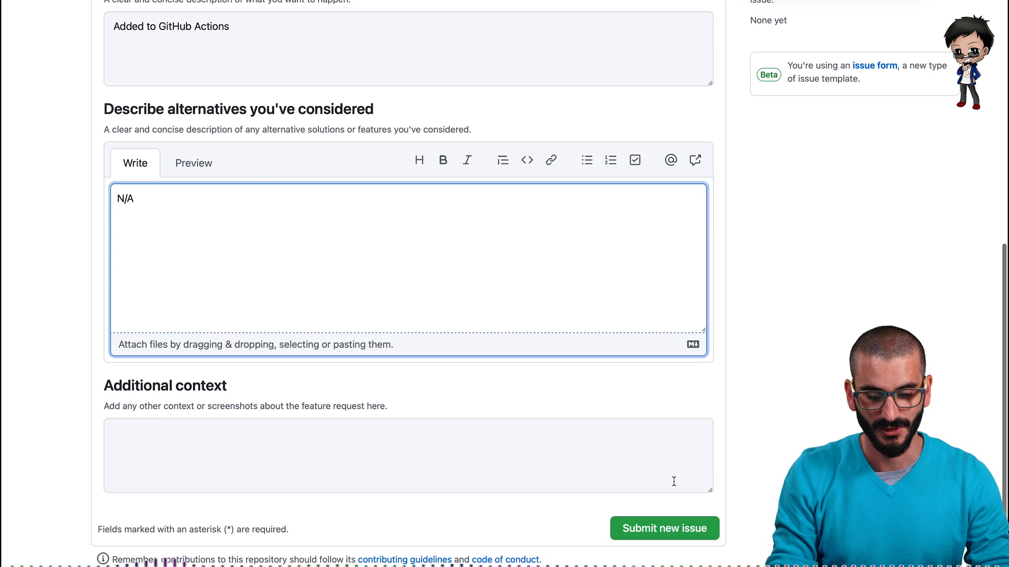
click(663, 528)
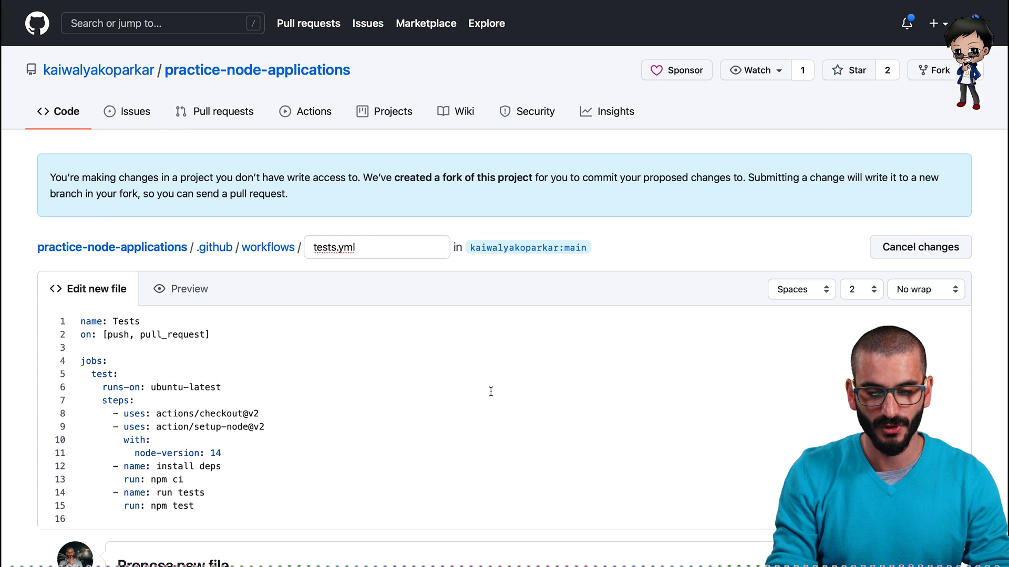
Append (#4) to the commit message, propose the file, and start a patch-1 pull request
scroll(down, 3)
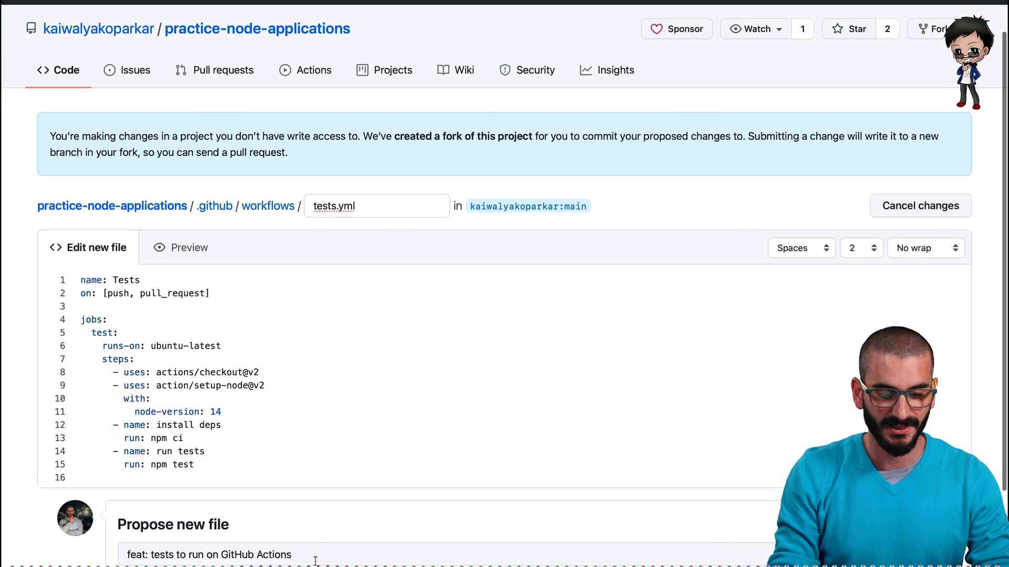
text((#)
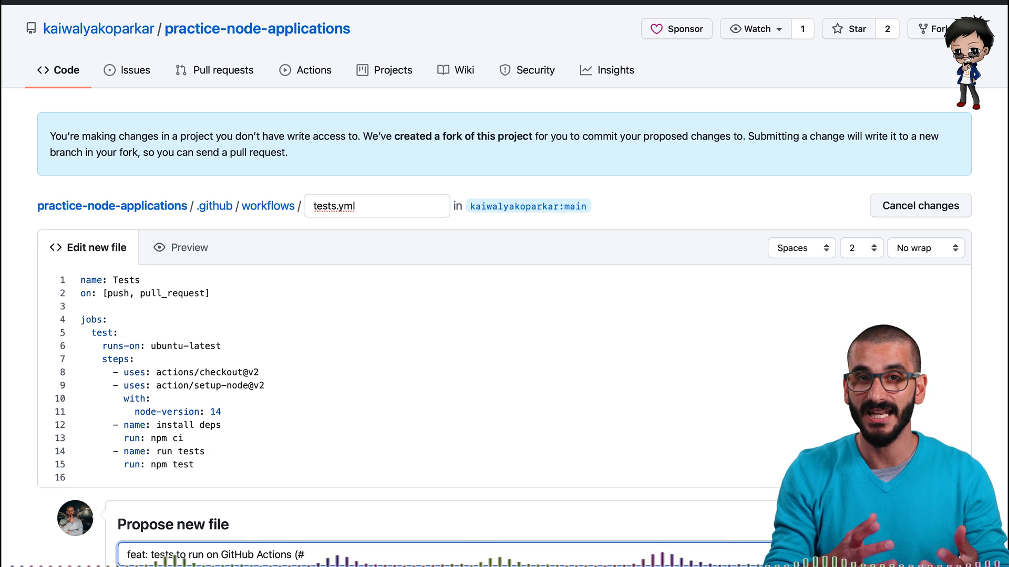
text(4))
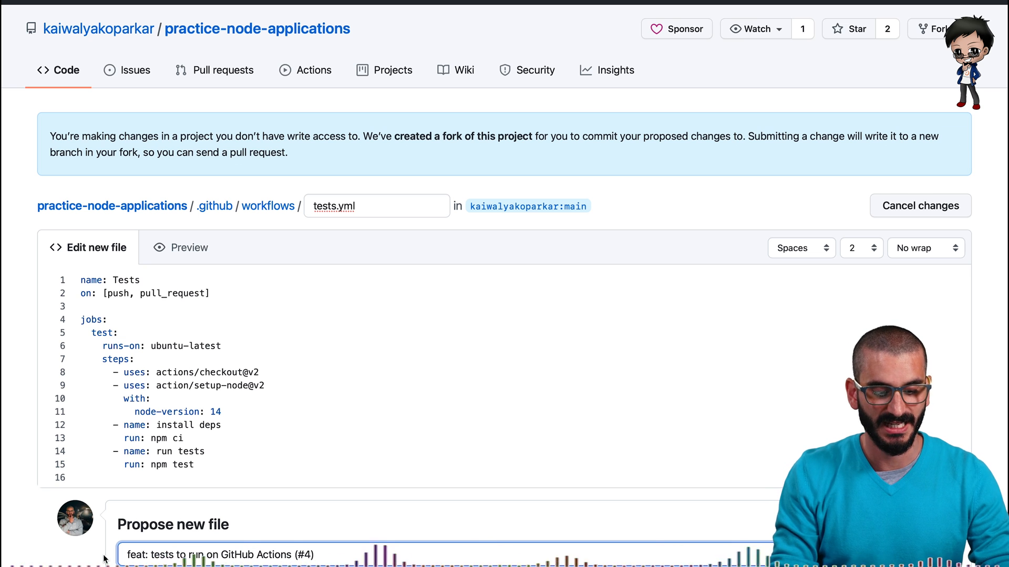
scroll(down, 3)
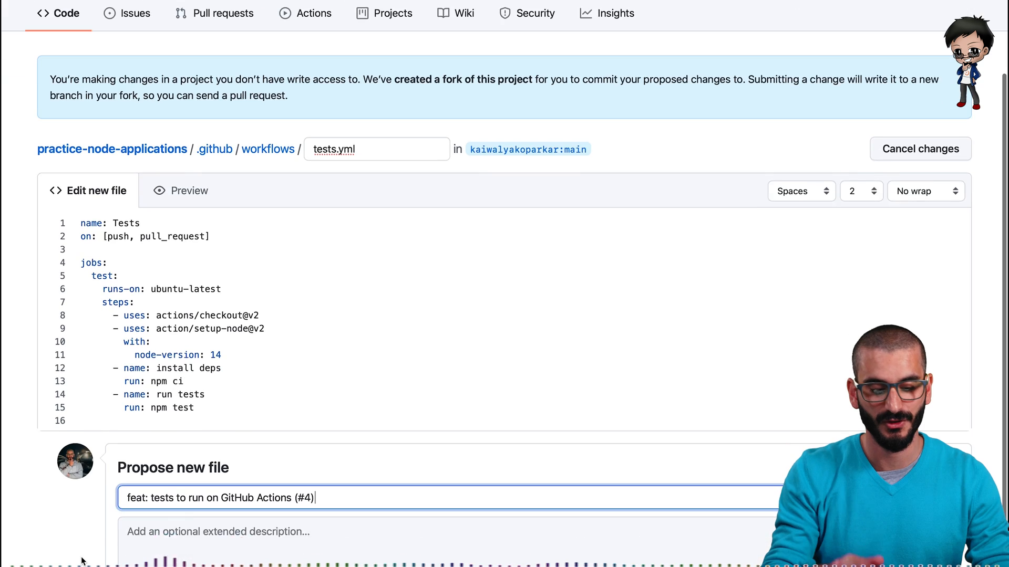
scroll(down, 3)
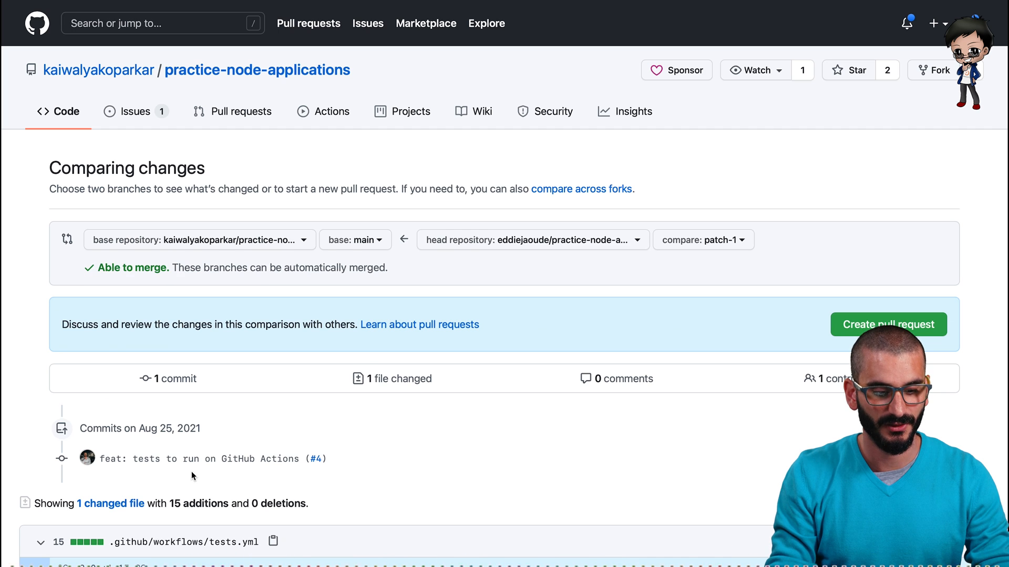
scroll(down, 3)
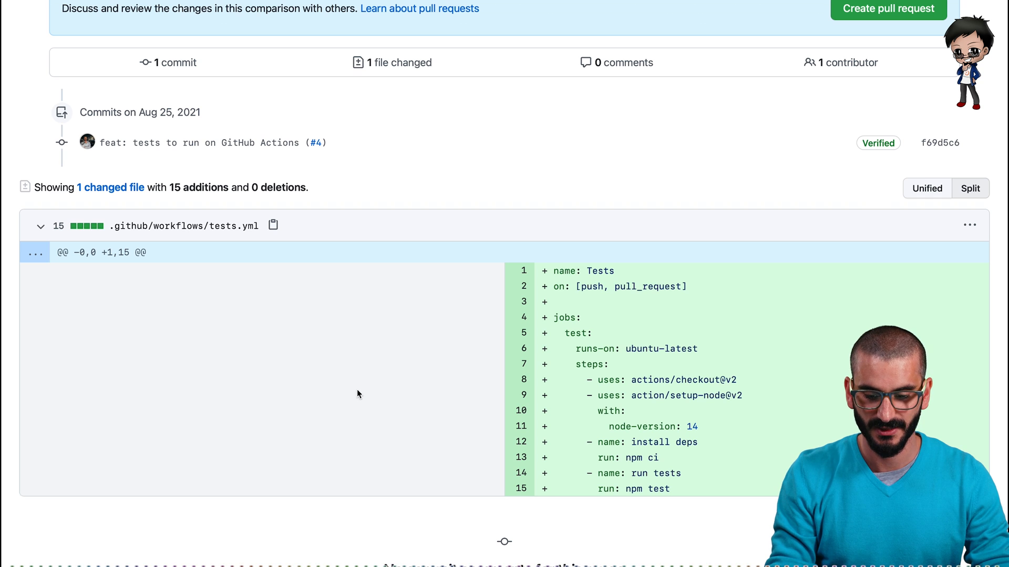
click(888, 8)
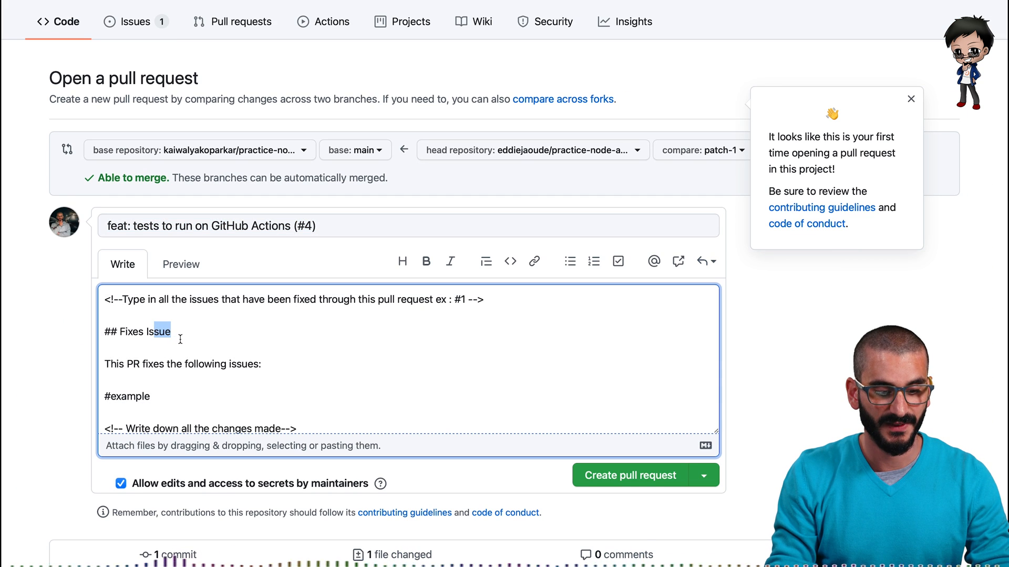
Replace the example reference with 'closes #4' in the pull request description
click(106, 347)
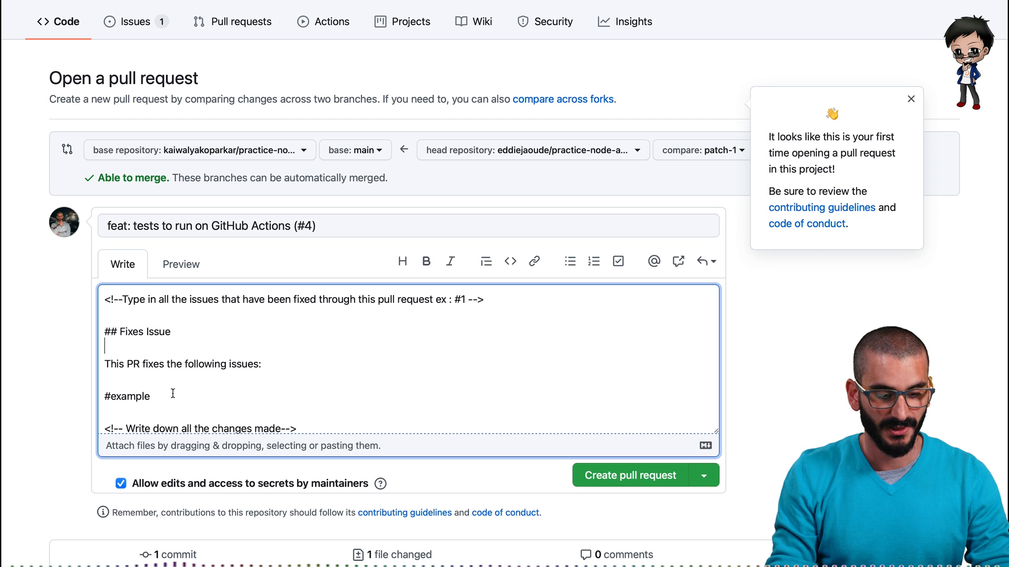
text(closes #)
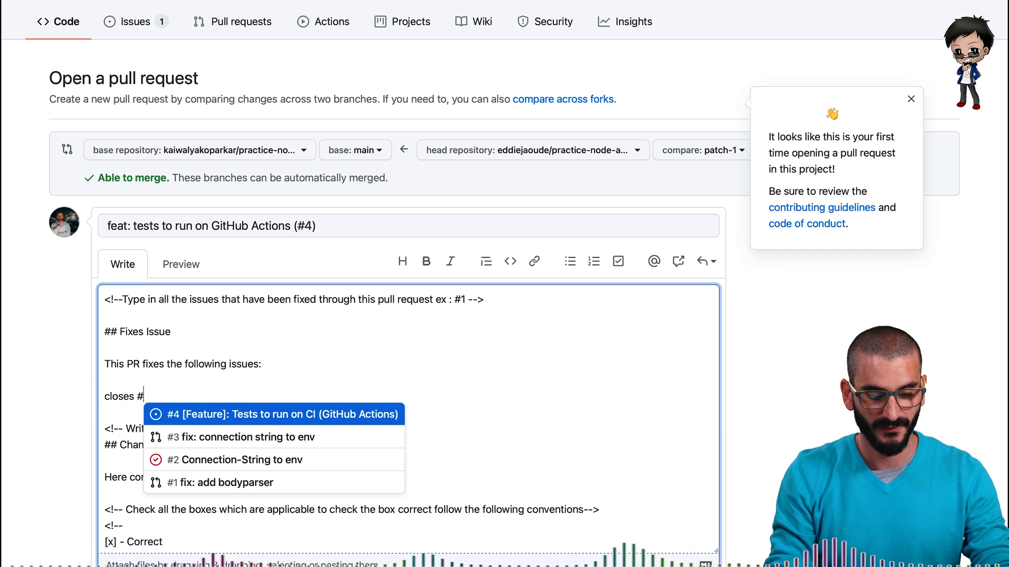
click(273, 414)
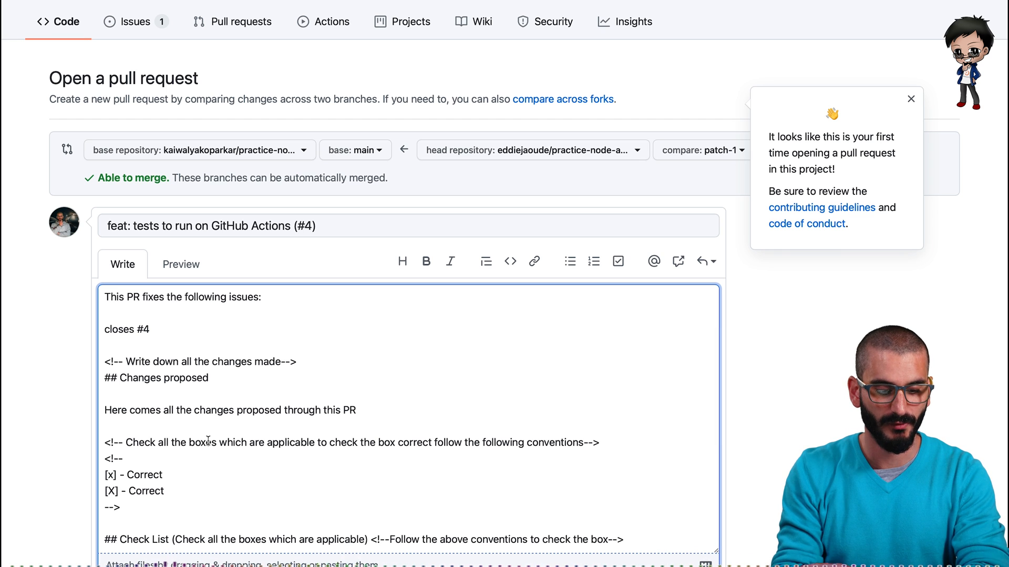
Review pull request #5, open linked issue #4, then view the repository's workflow runs
scroll(down, 3)
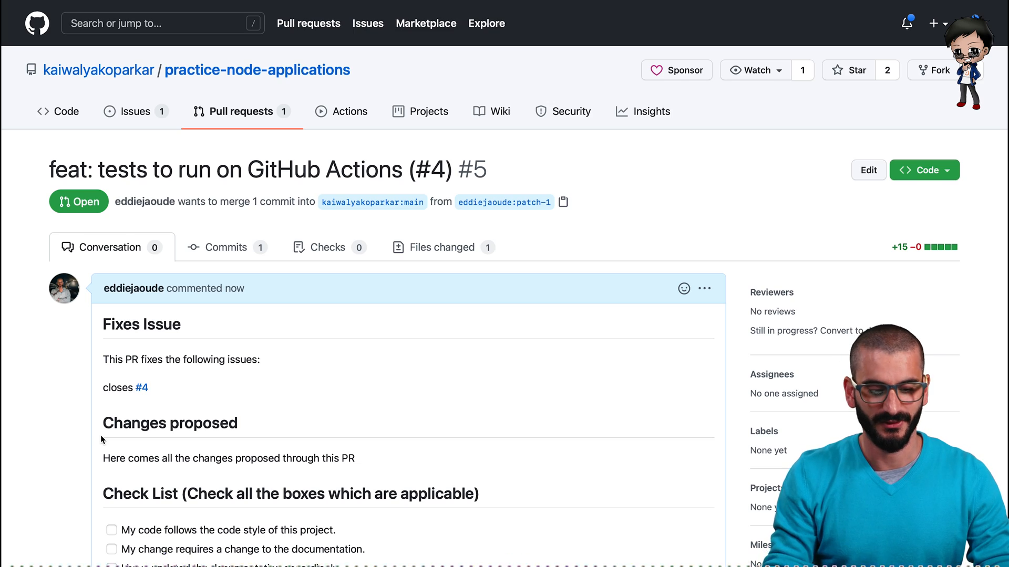
scroll(down, 3)
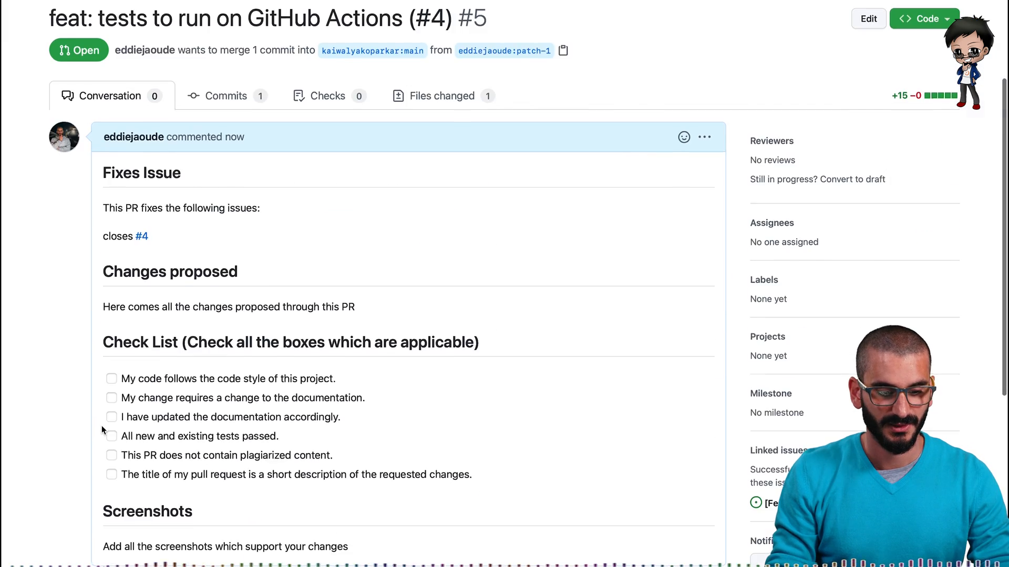
click(140, 236)
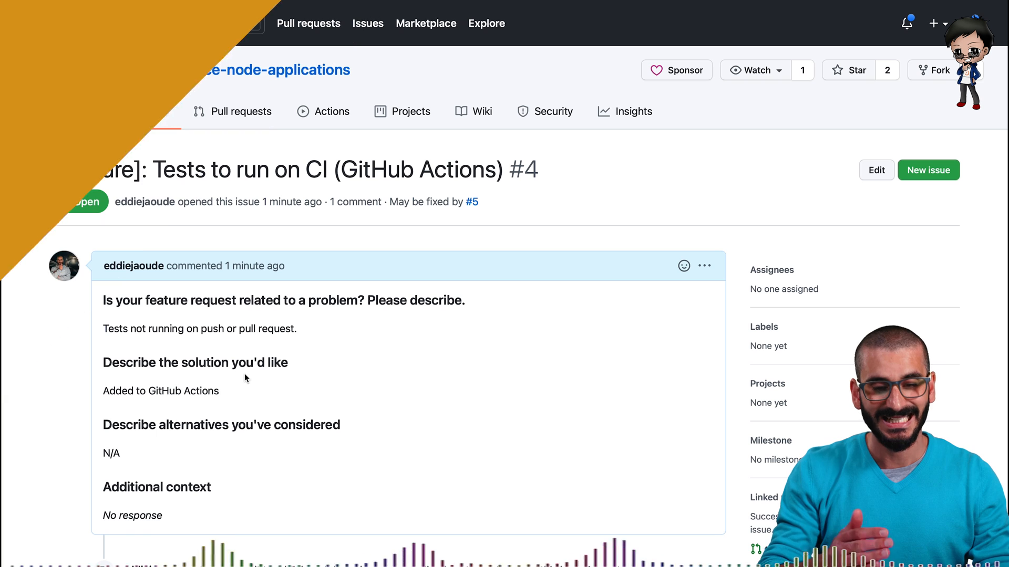
click(332, 111)
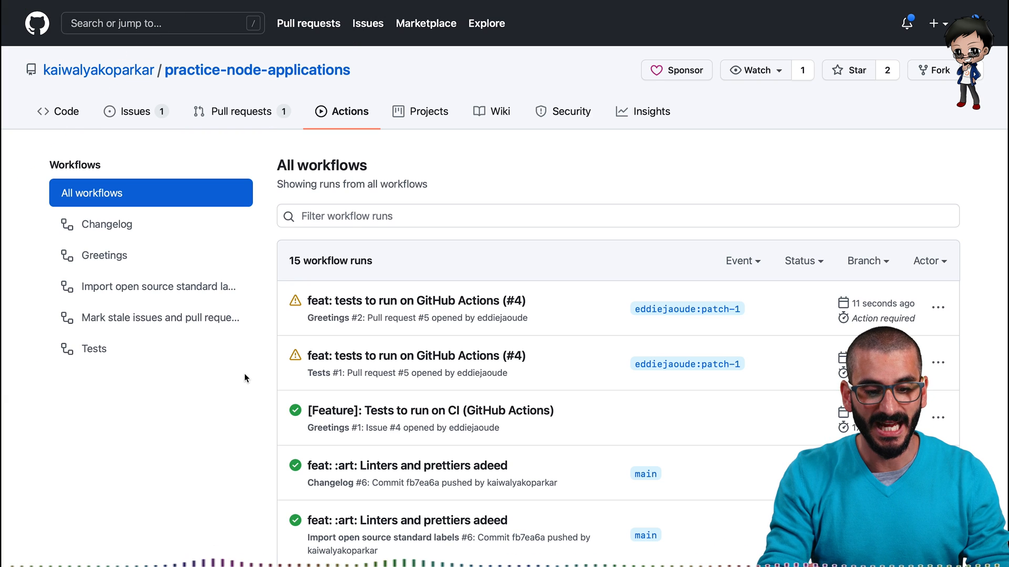
mouse_move(94, 349)
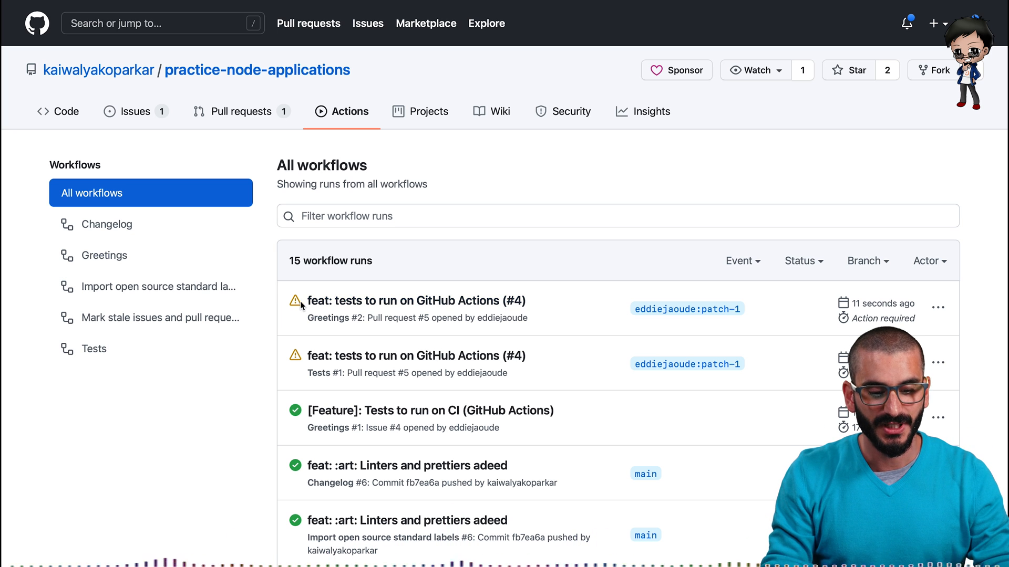
mouse_move(295, 303)
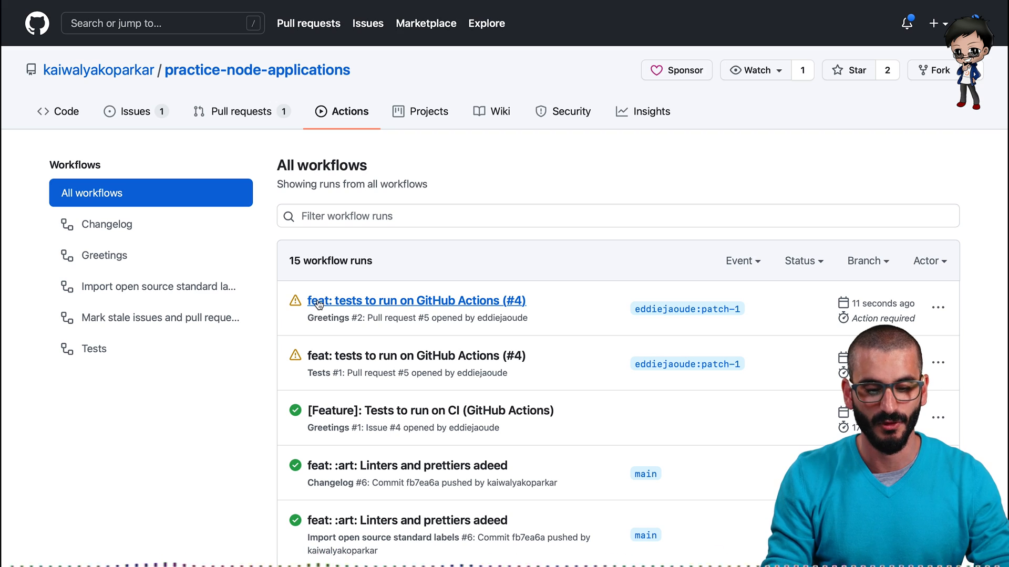
Open the Greetings #2 run awaiting approval for pull request #5, then return to Code
click(416, 301)
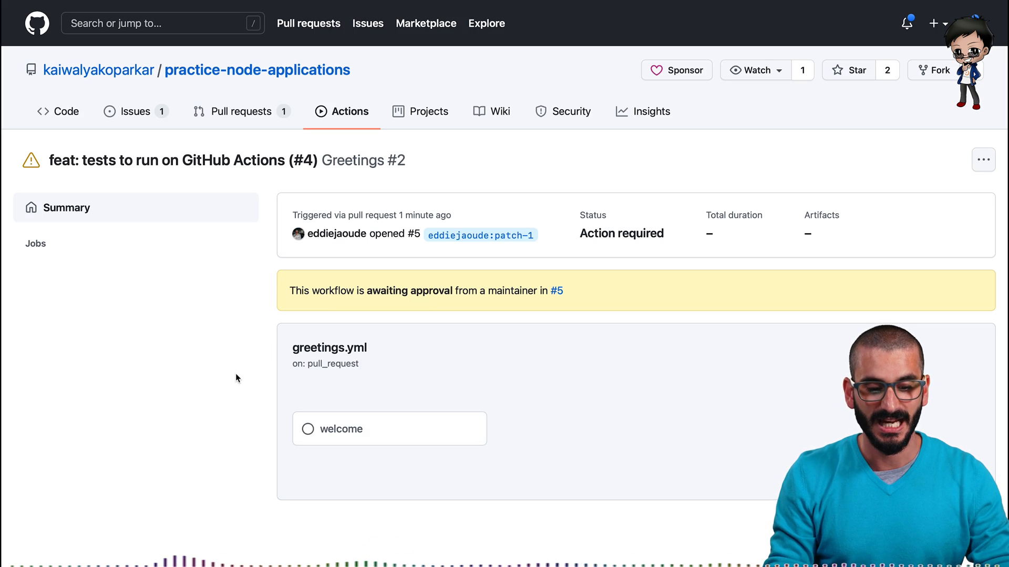
click(65, 112)
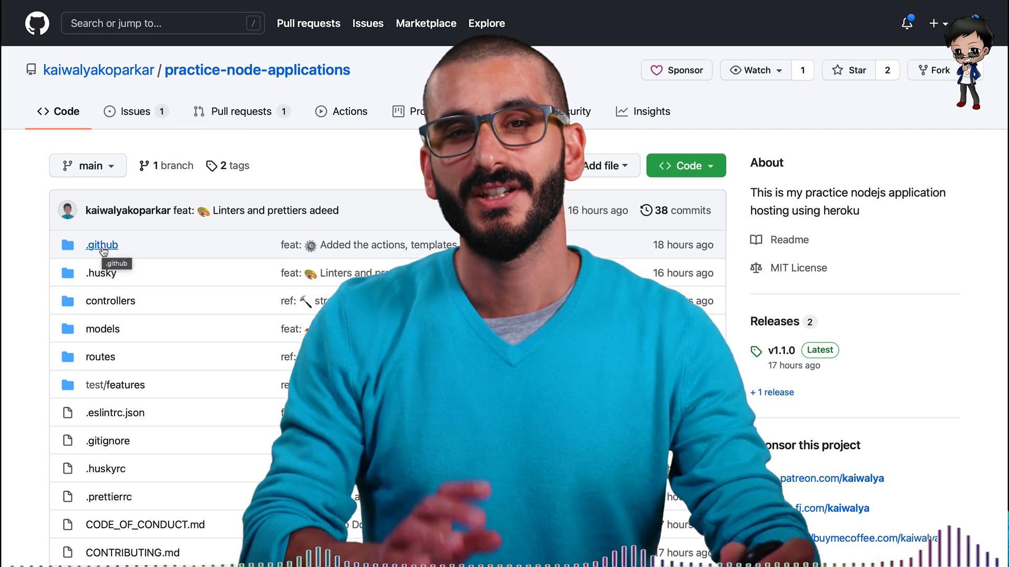